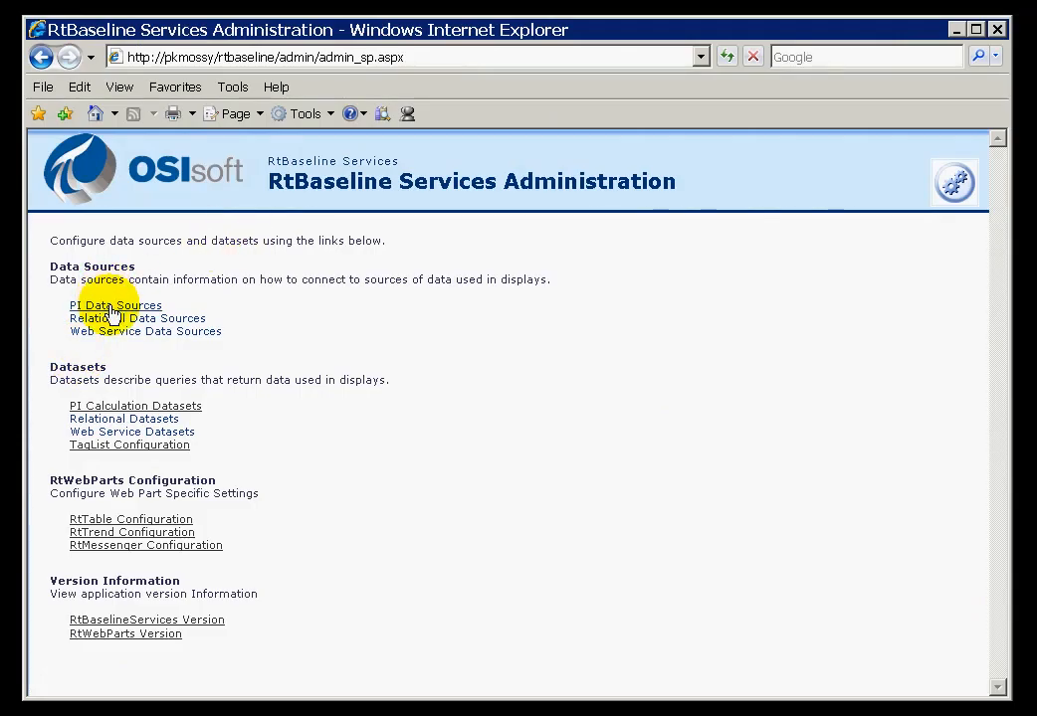
Create a new PI data source entry with server name 192.168.1.19.
left_click(115, 304)
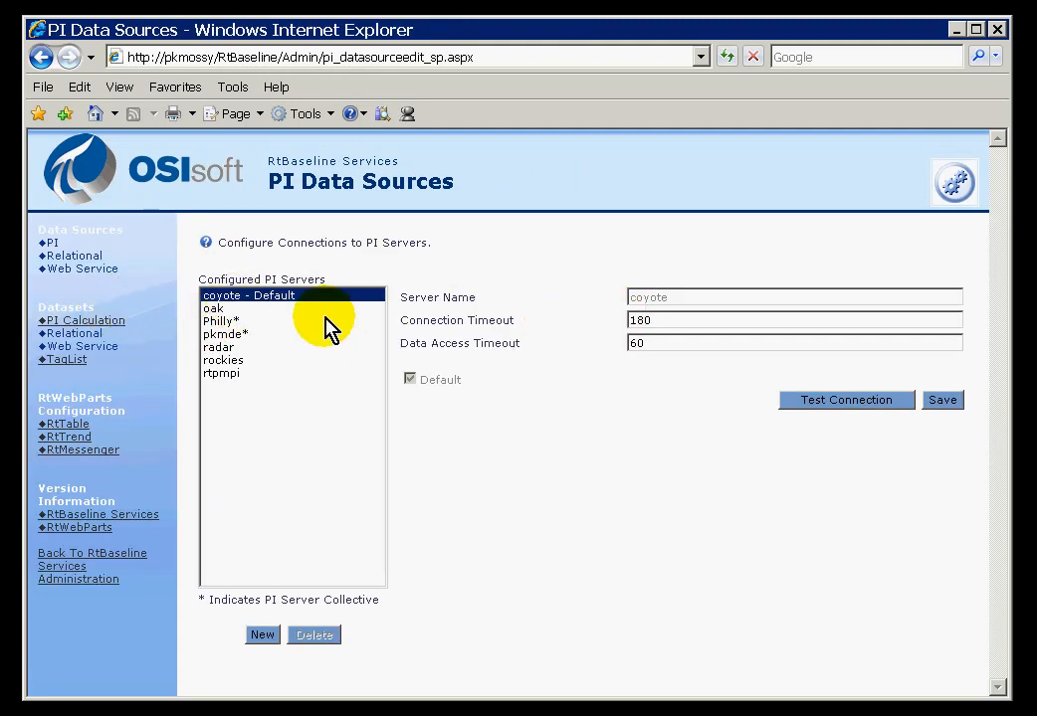
mouse_move(261, 462)
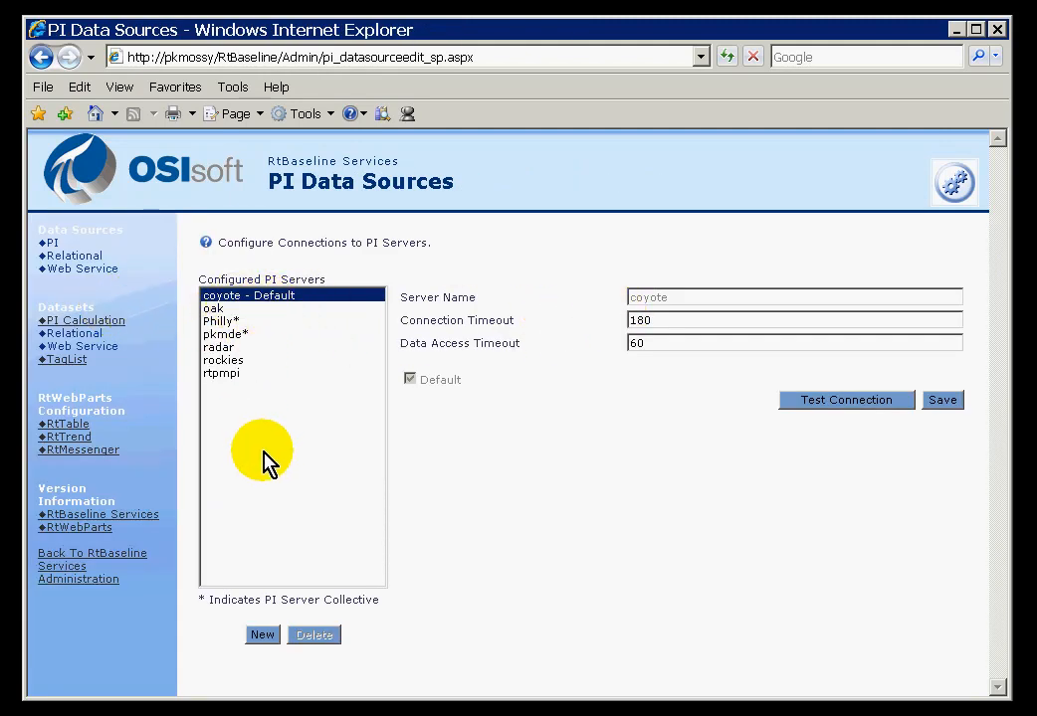
left_click(262, 635)
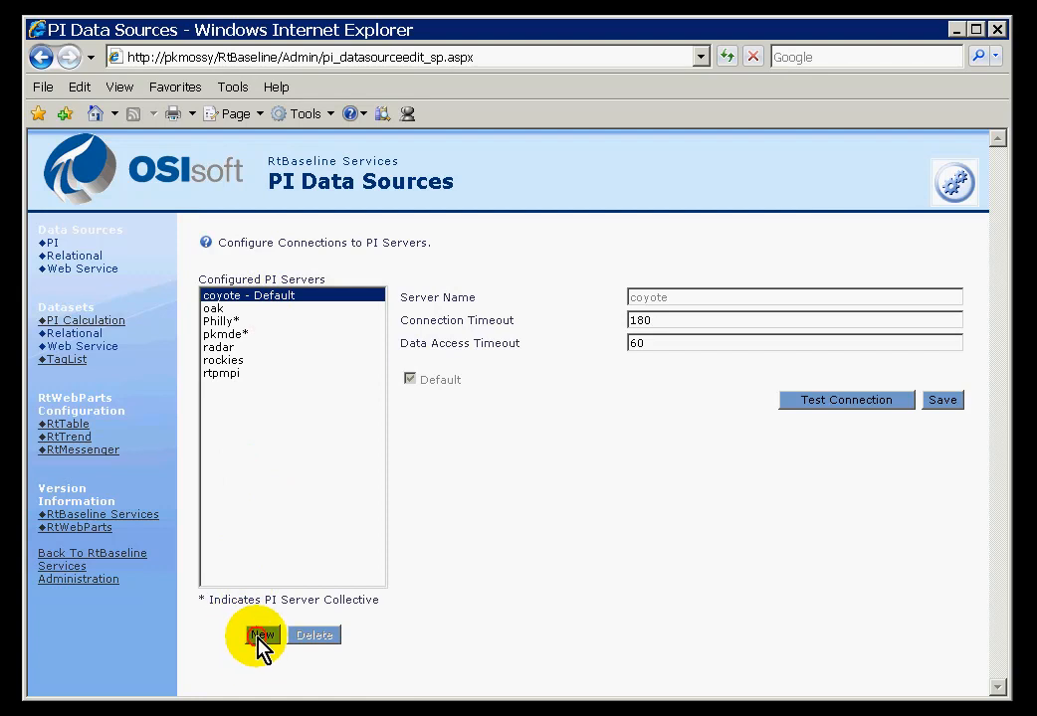
left_click(263, 635)
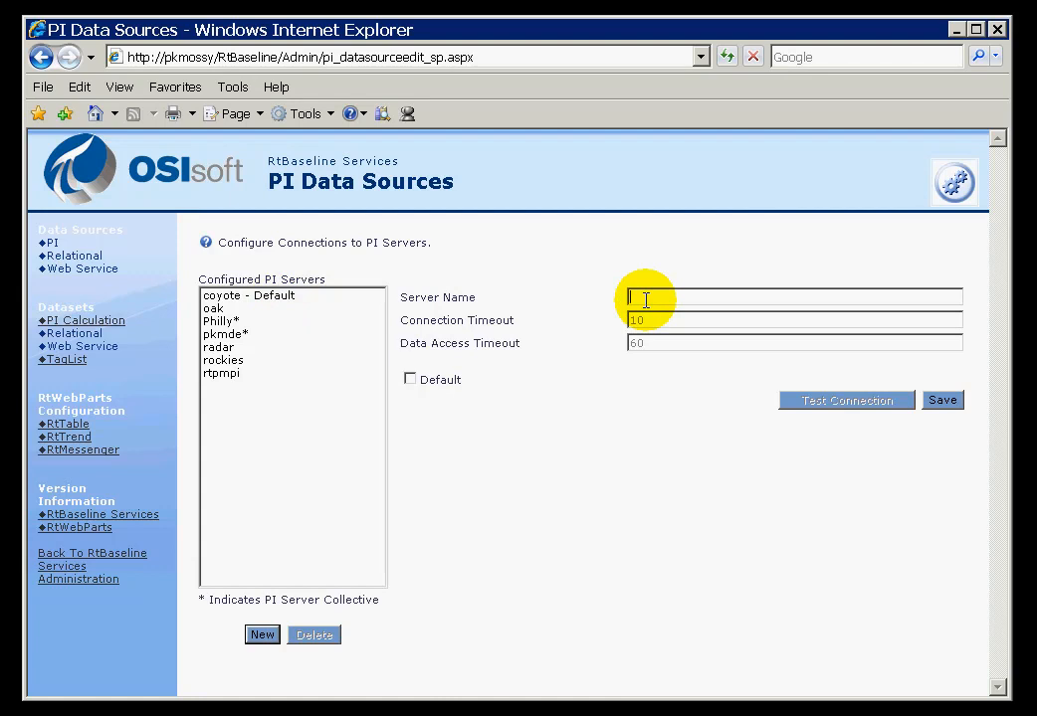
type("192.168.1.19")
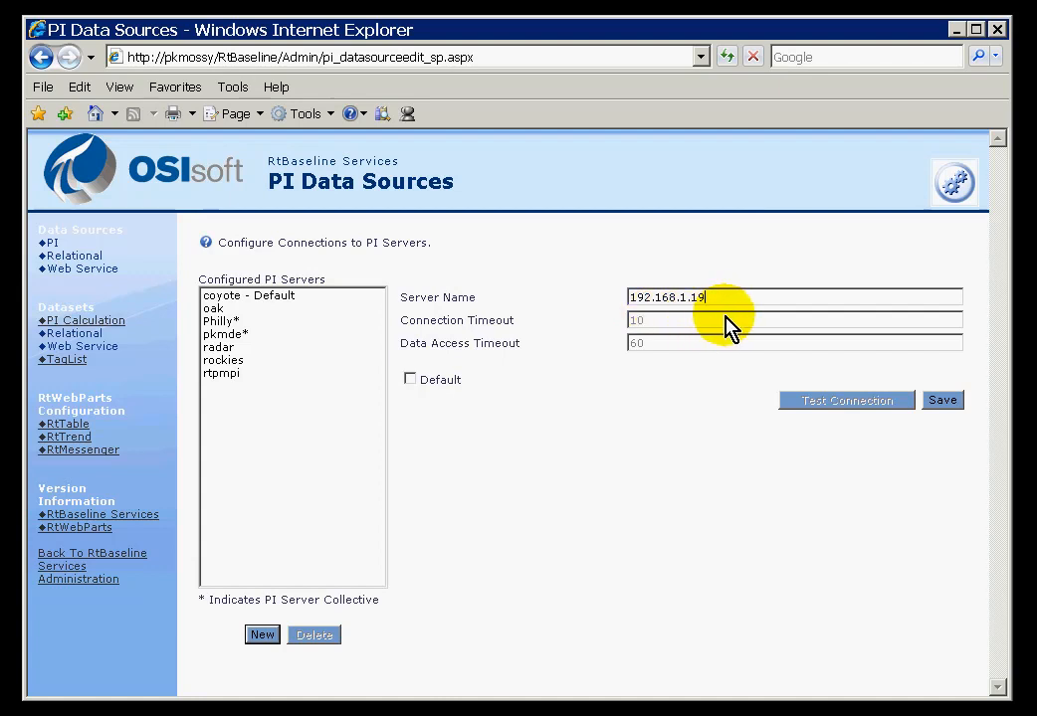
left_click(941, 400)
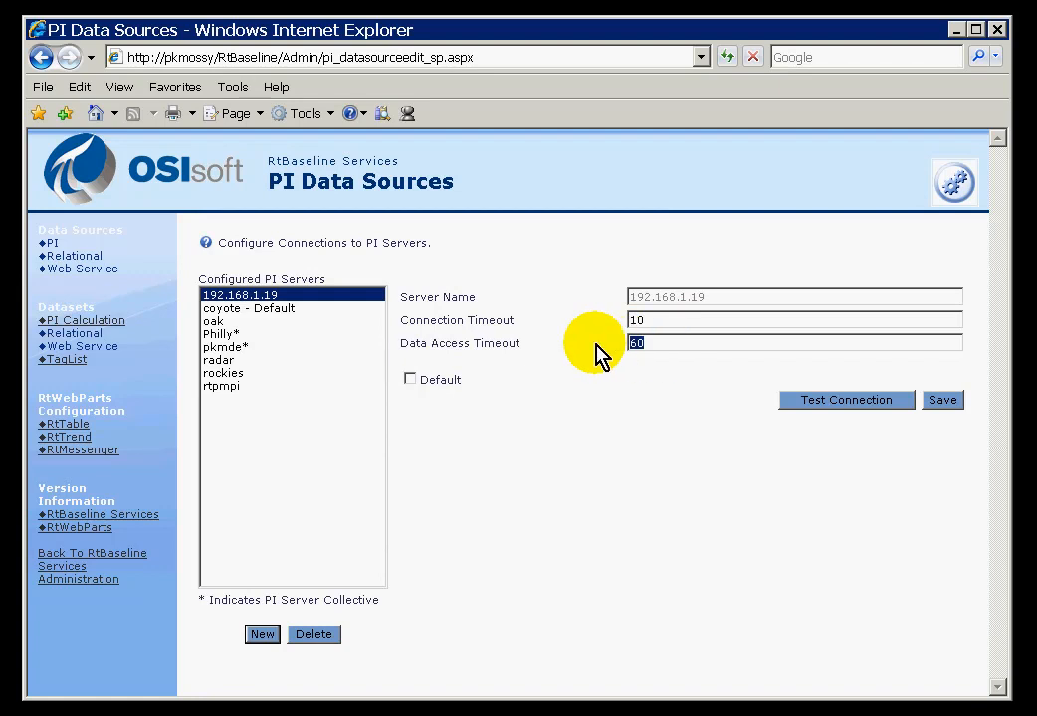
left_click(653, 319)
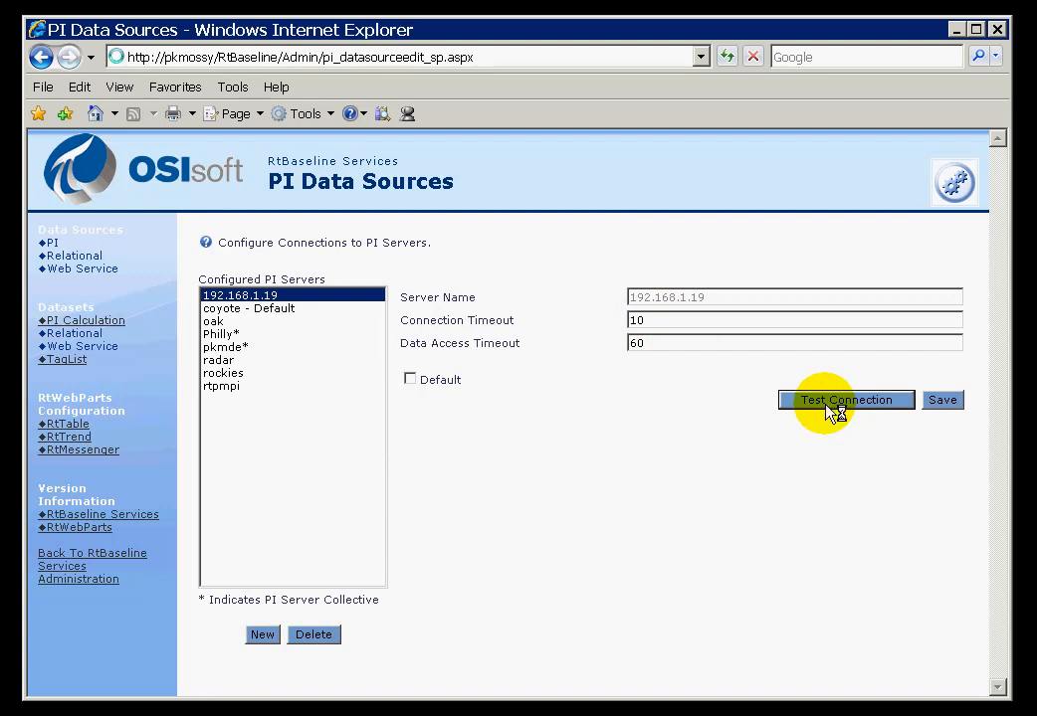
left_click(846, 400)
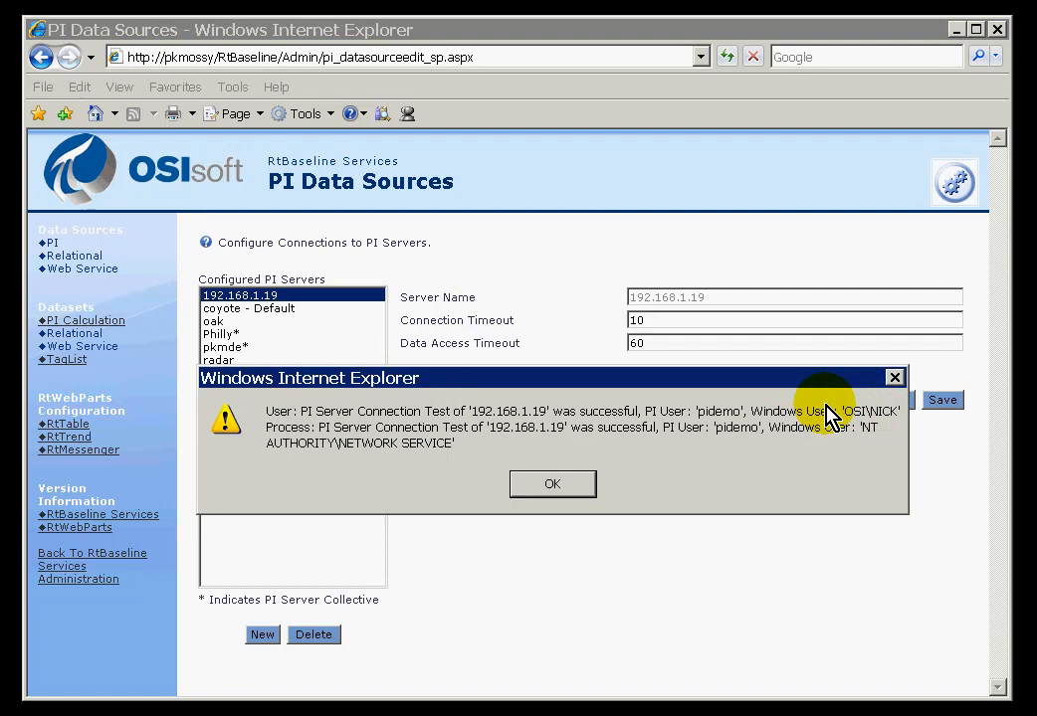
mouse_move(446, 434)
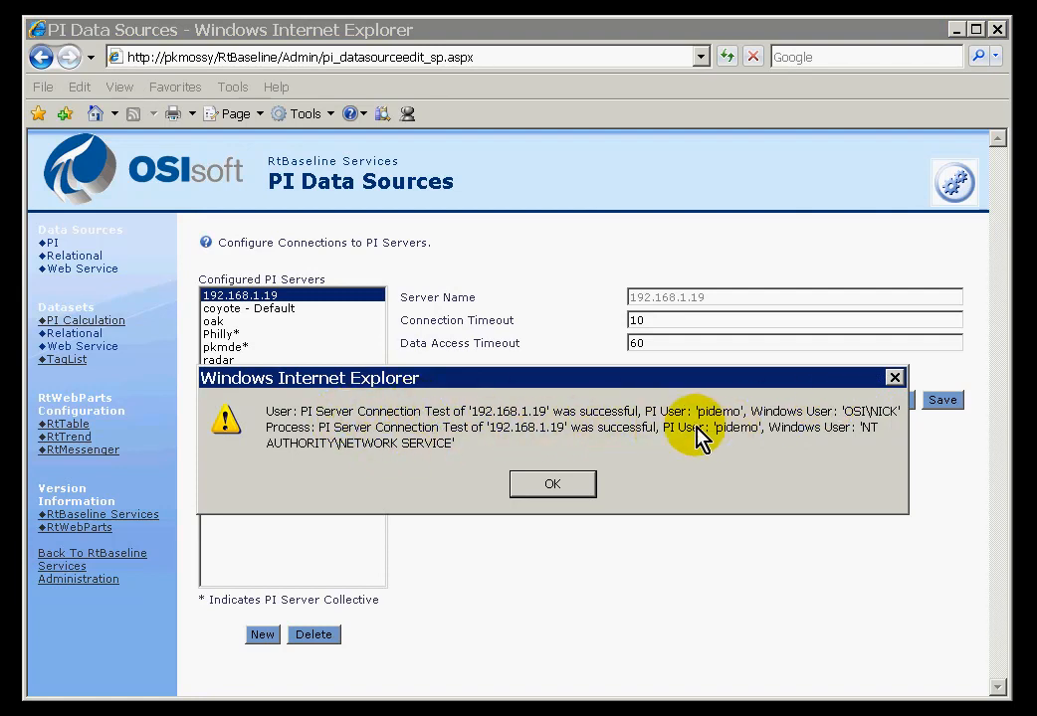
mouse_move(816, 454)
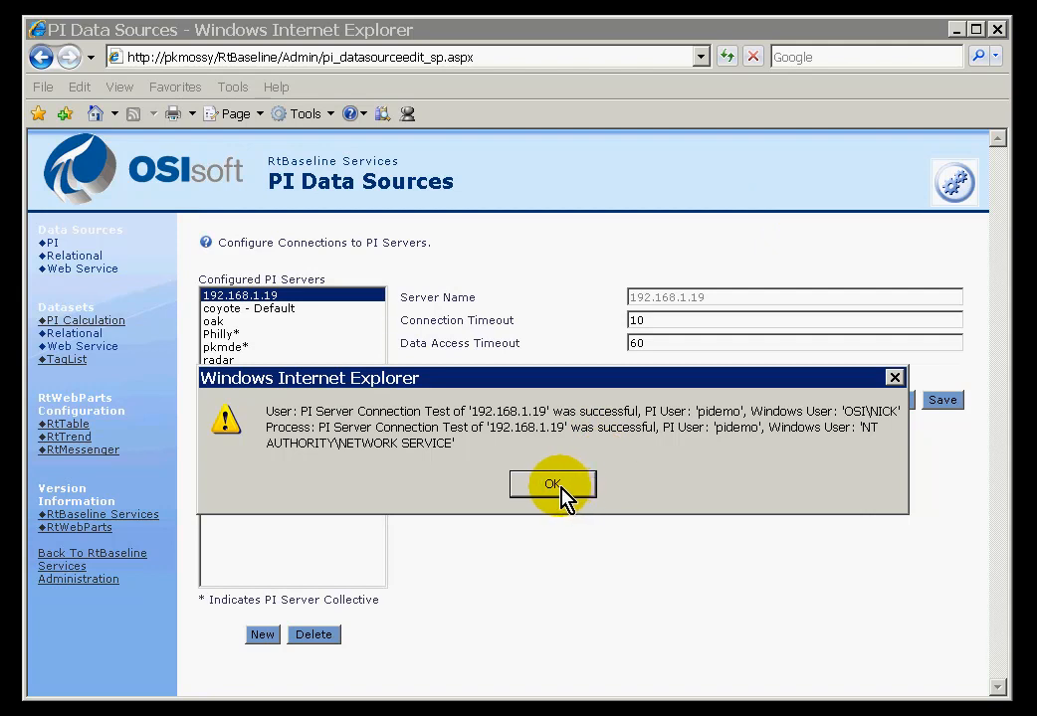
left_click(553, 485)
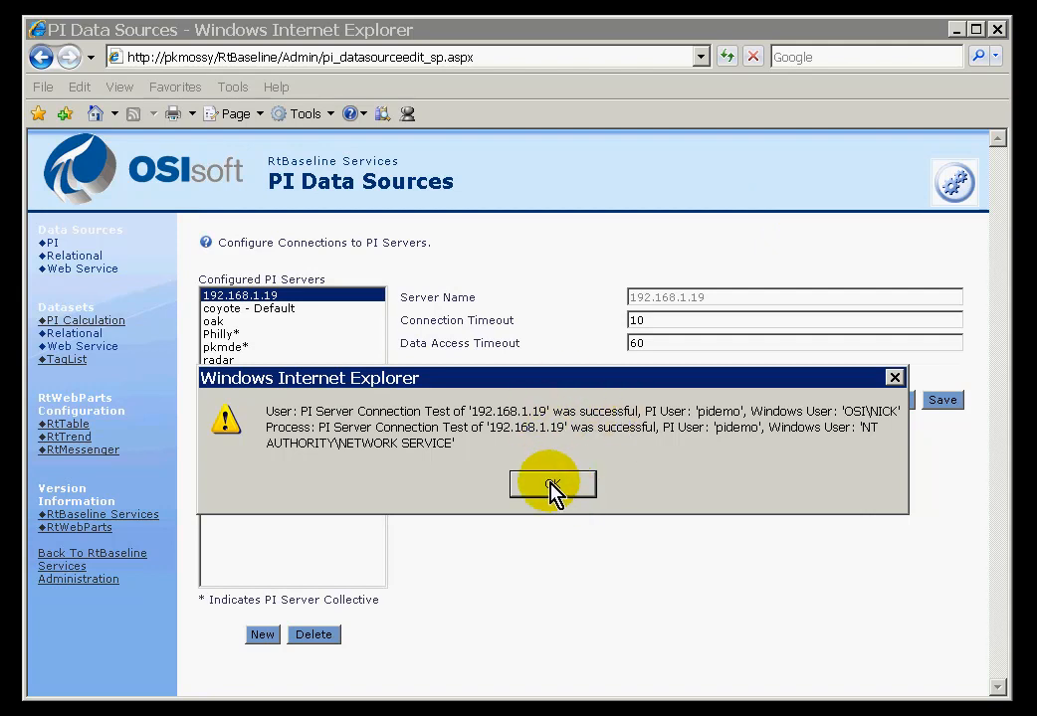
left_click(553, 484)
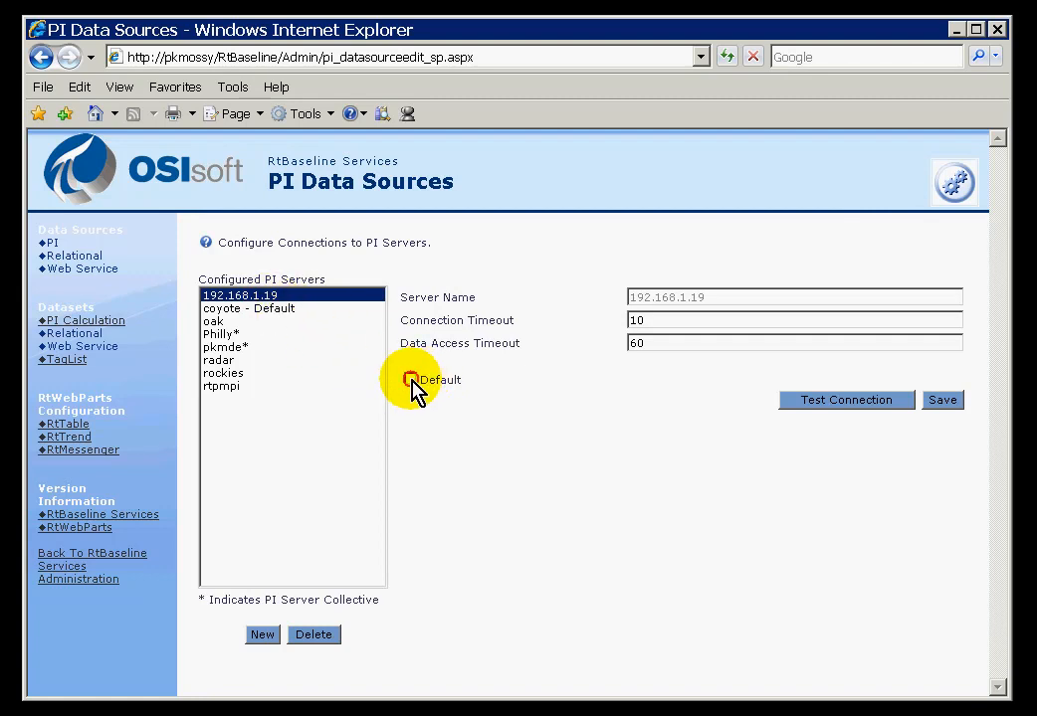
left_click(410, 380)
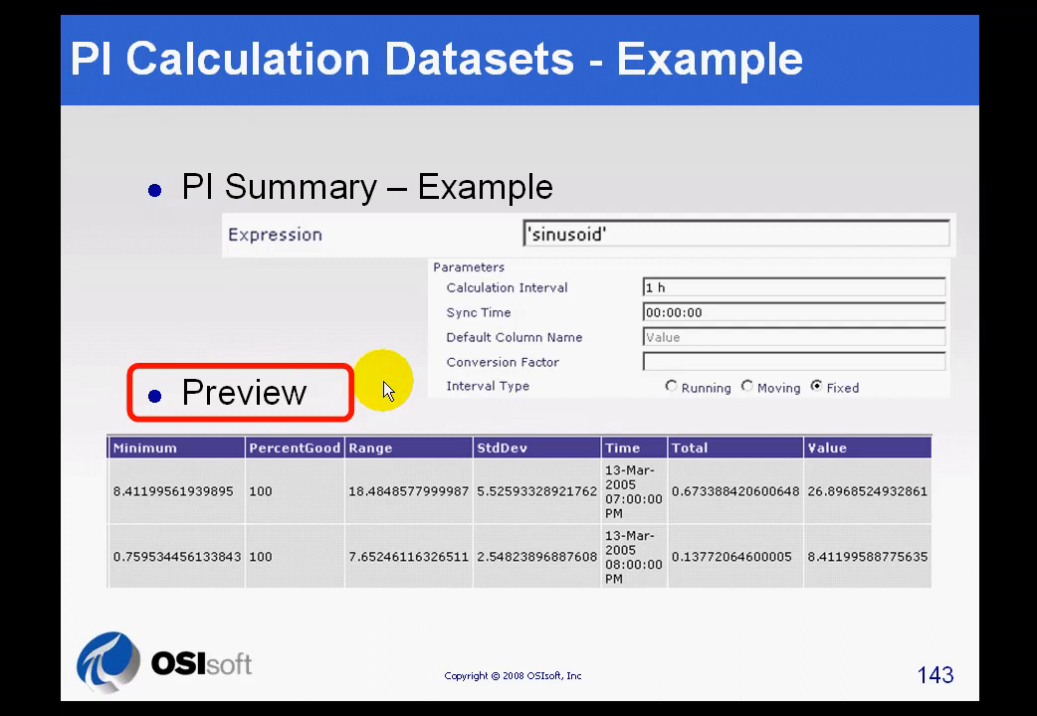
mouse_move(605, 317)
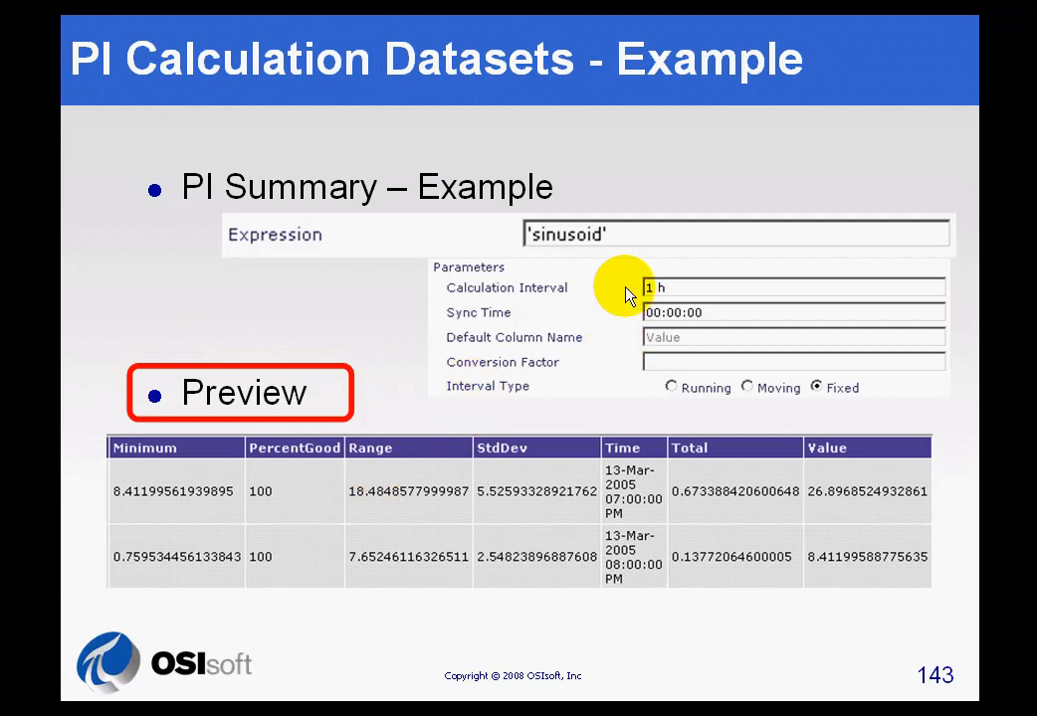
mouse_move(740, 356)
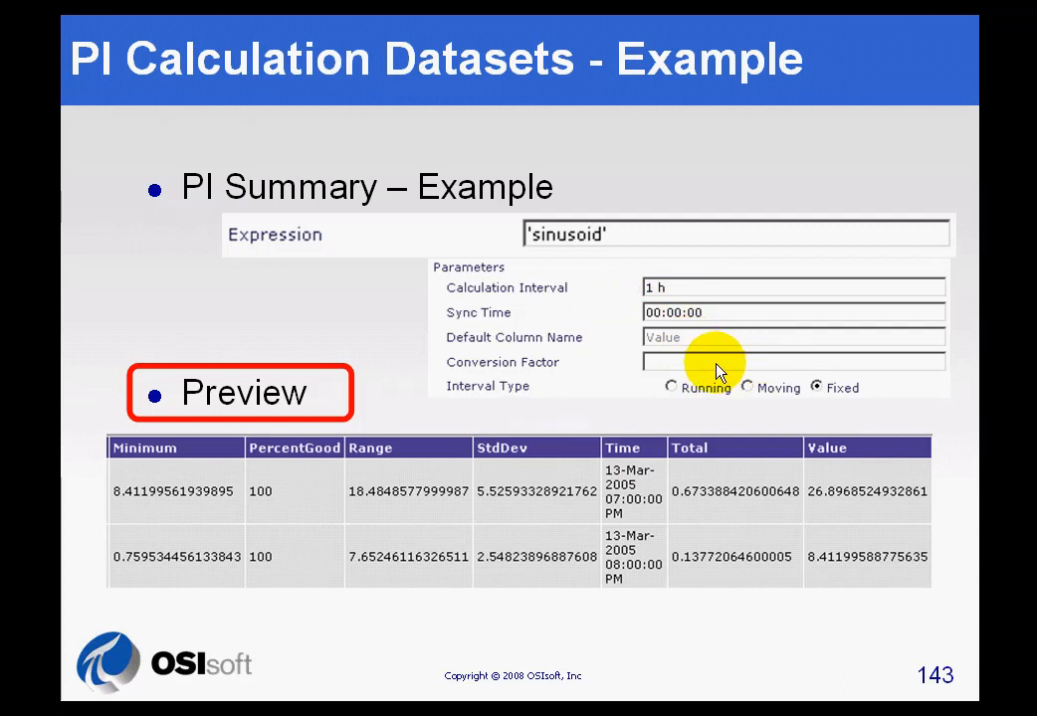
mouse_move(687, 362)
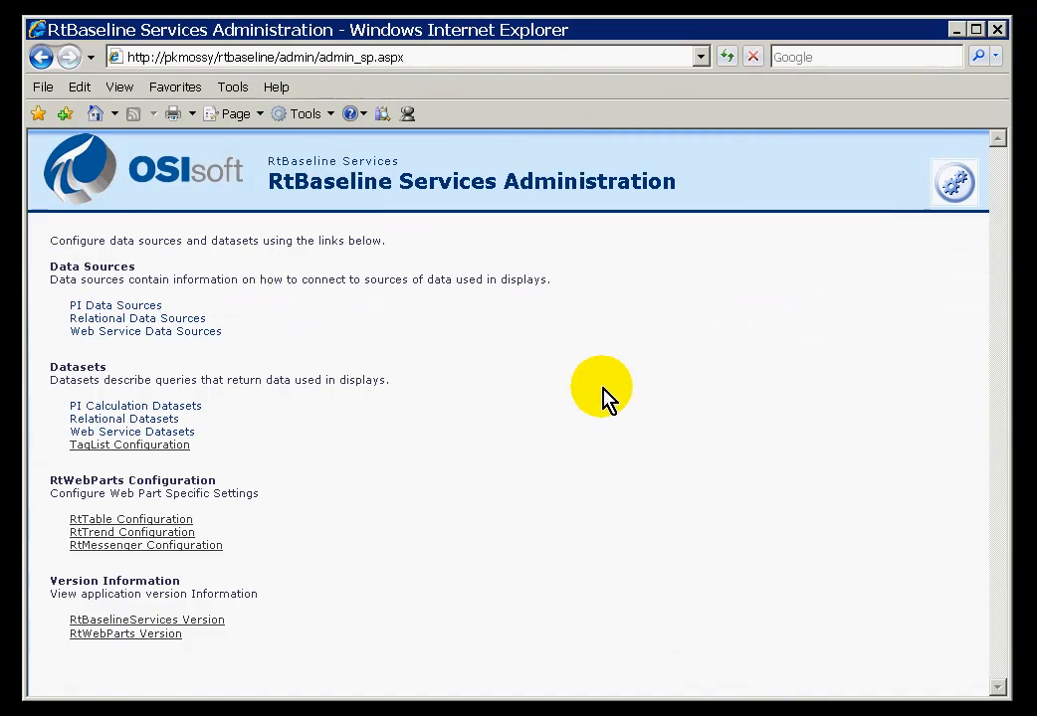
mouse_move(116, 306)
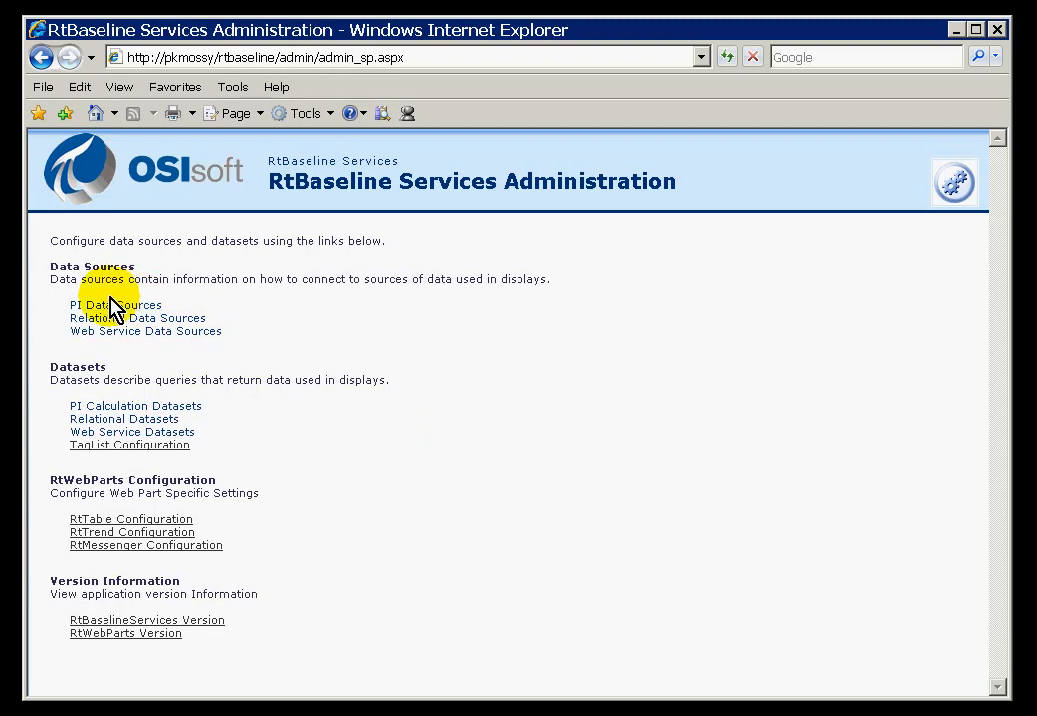
mouse_move(111, 420)
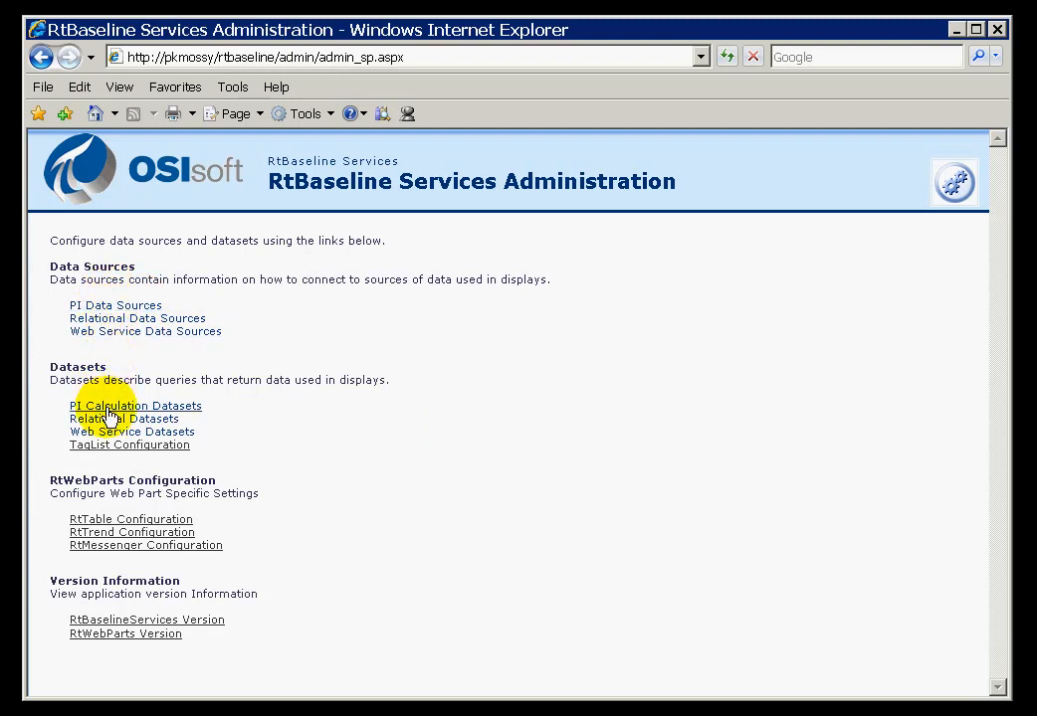
Start a new PI Calculation dataset named mySinTotal.
left_click(135, 406)
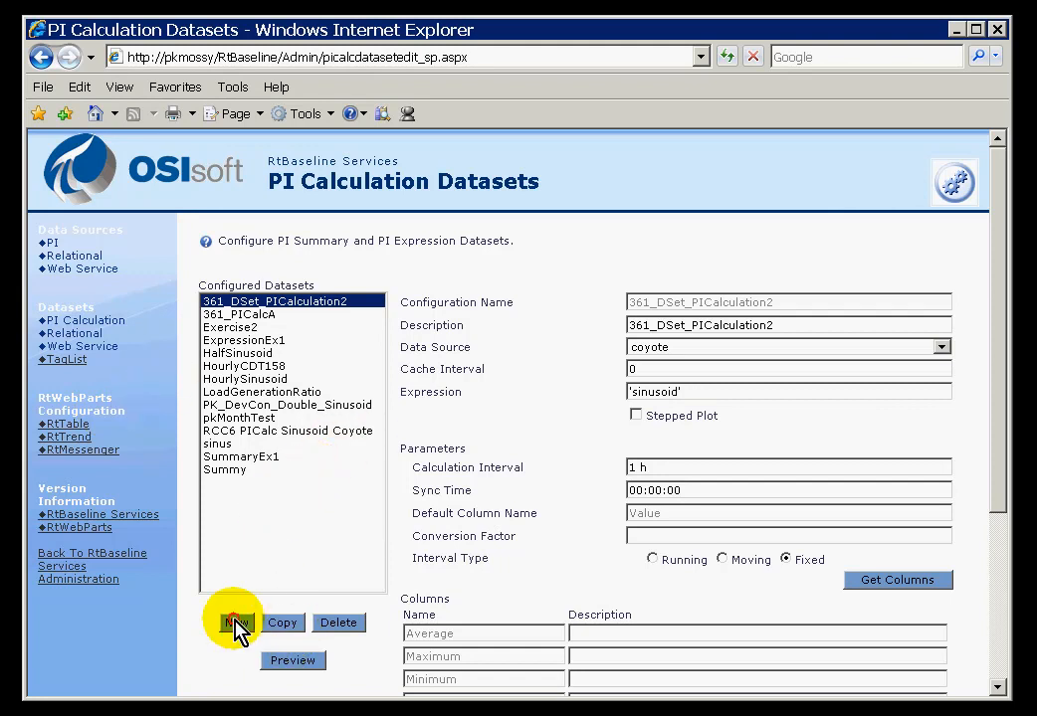
left_click(237, 623)
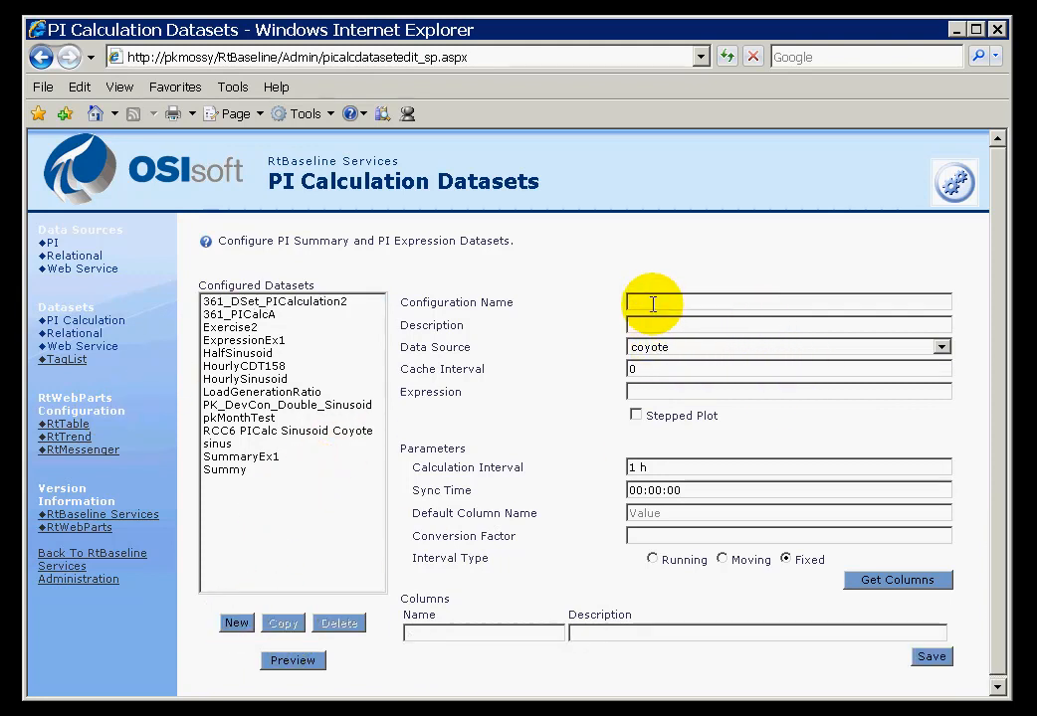
type("my")
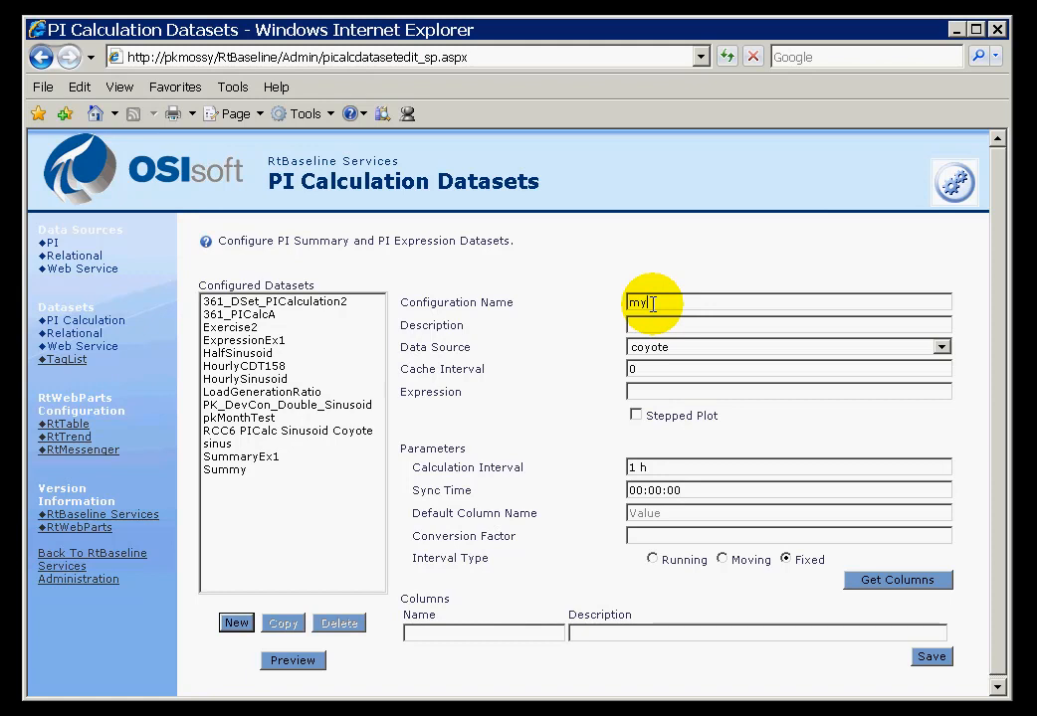
type("SinTotal")
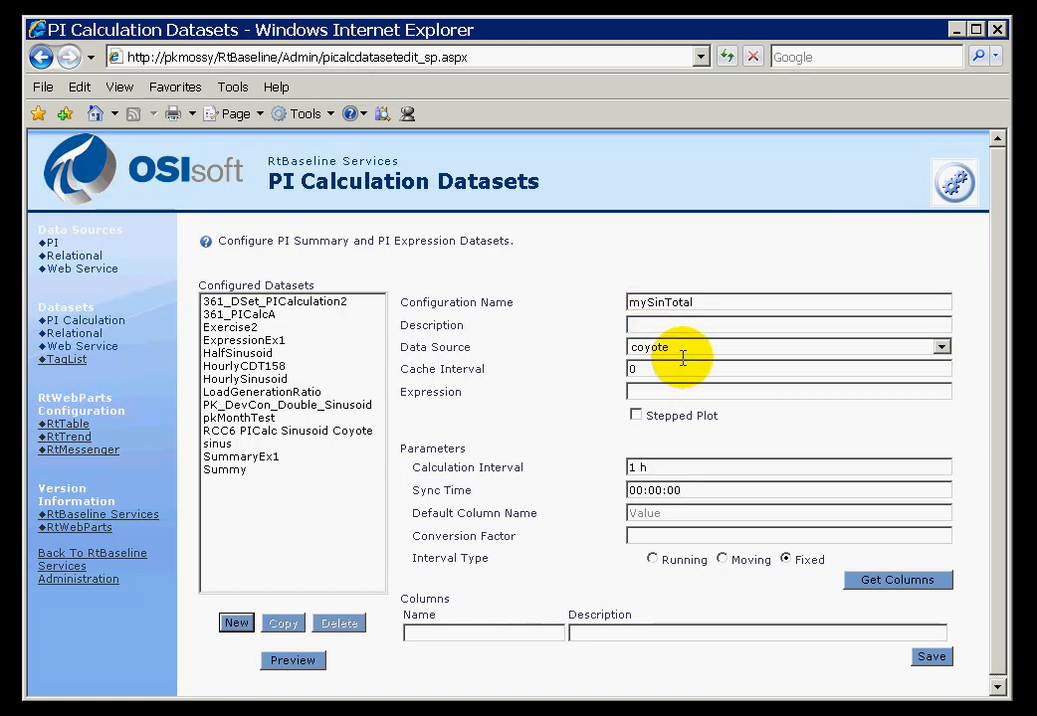
mouse_move(728, 350)
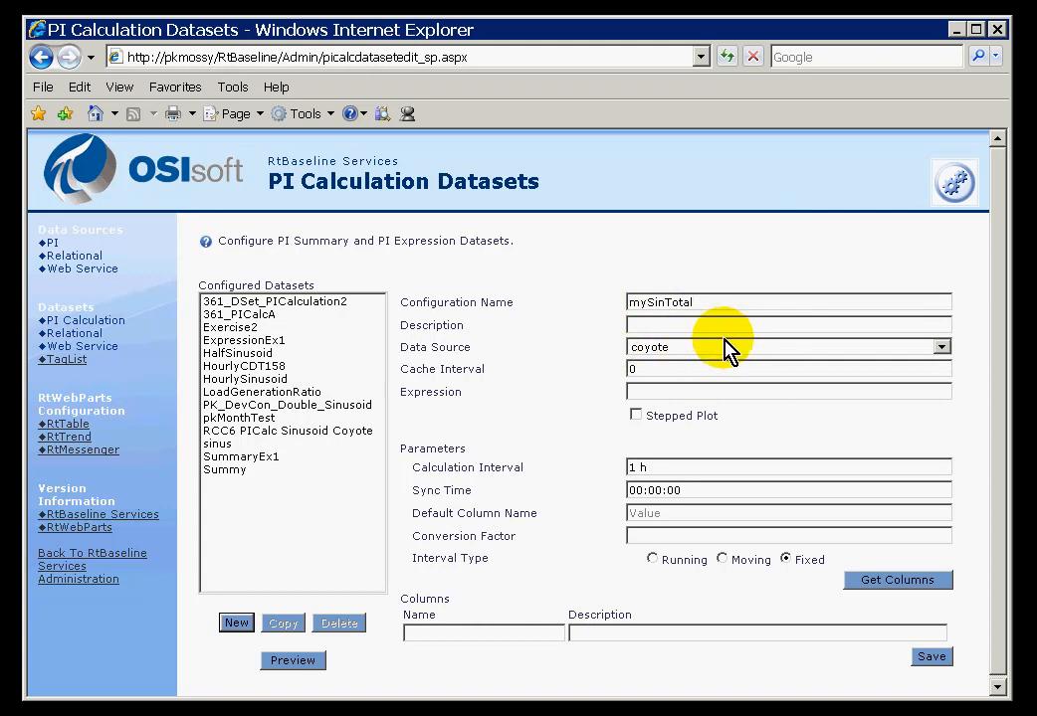
Set the dataset's data source to the 192.168.1.19 server.
left_click(941, 346)
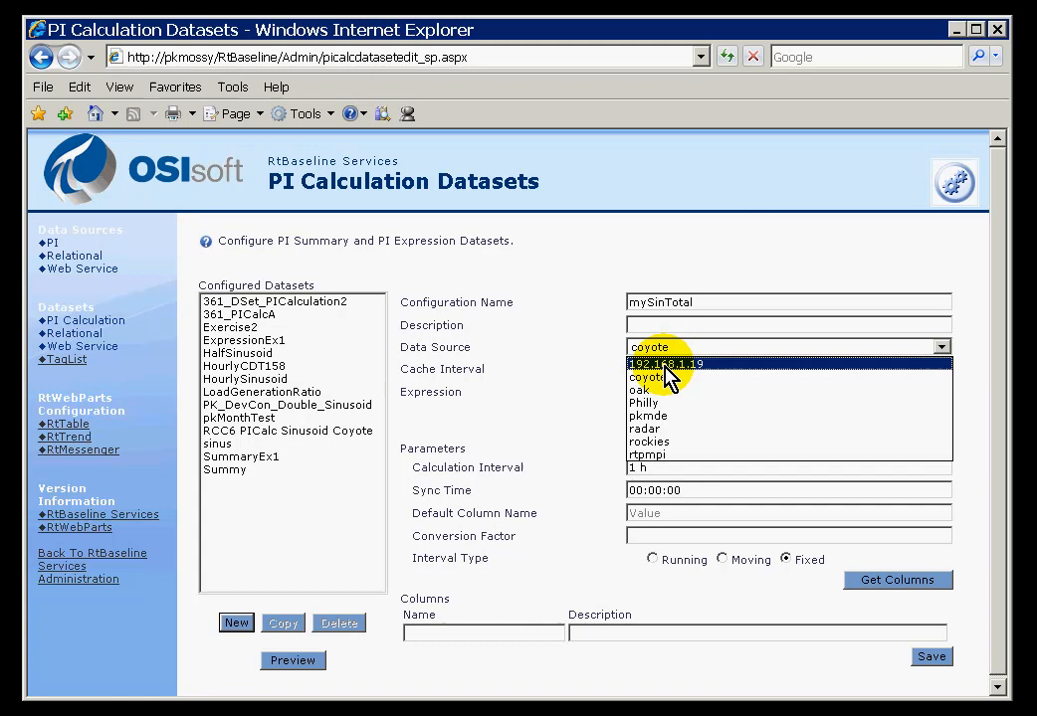
left_click(664, 365)
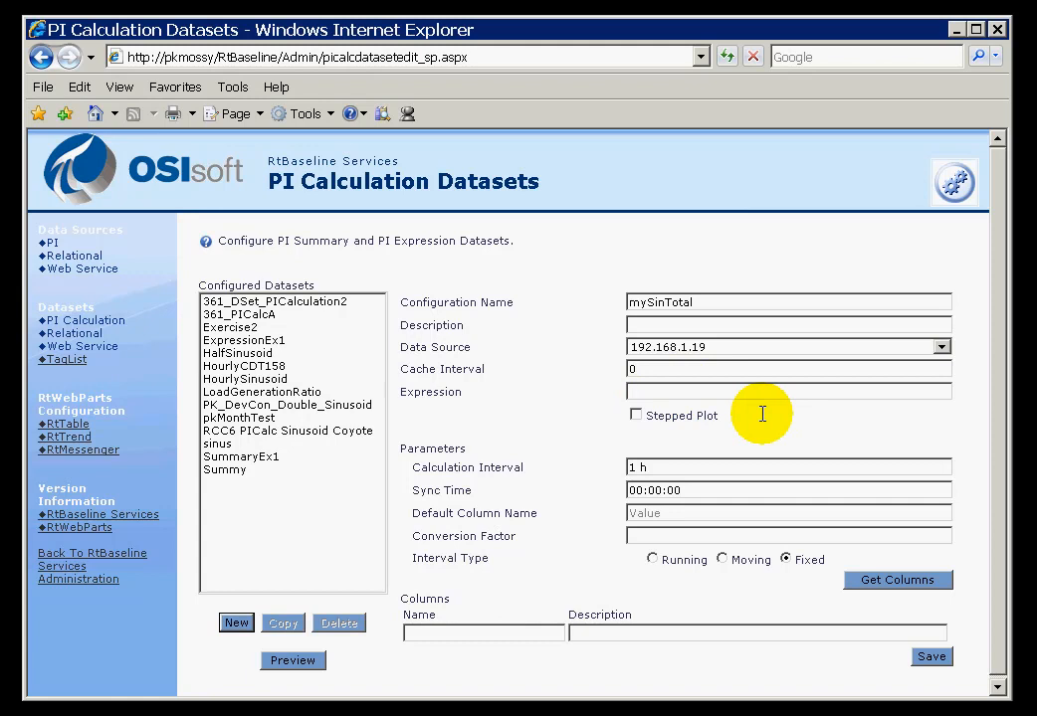
mouse_move(686, 412)
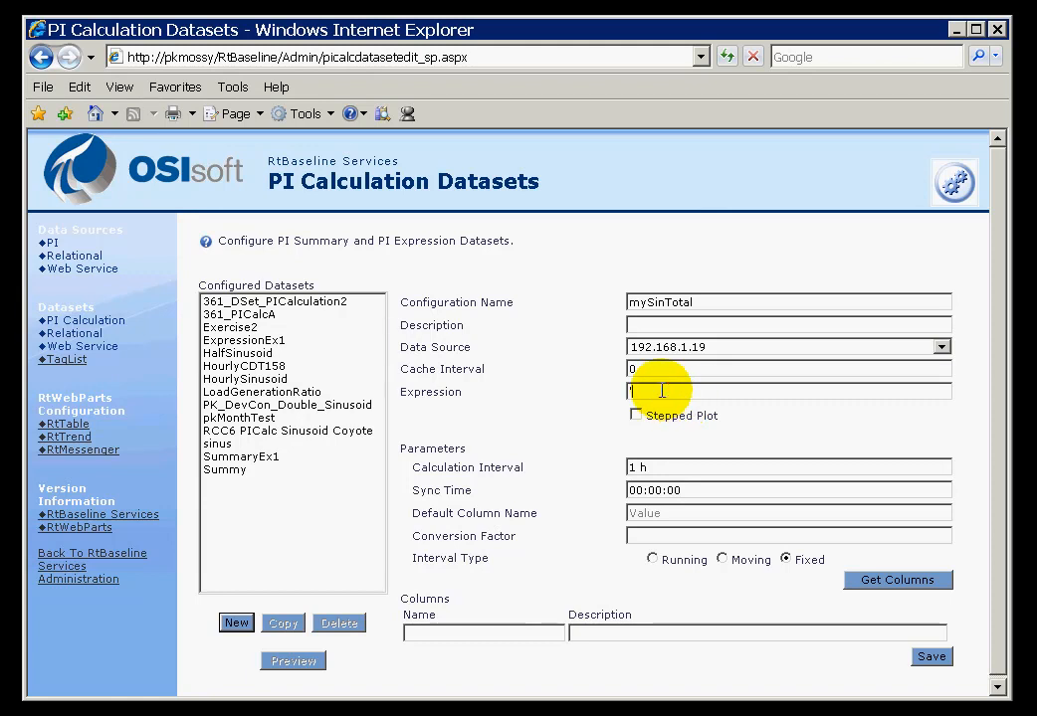
Enter 'sinusoid' as the mySinTotal dataset's expression.
type("'sinusoid")
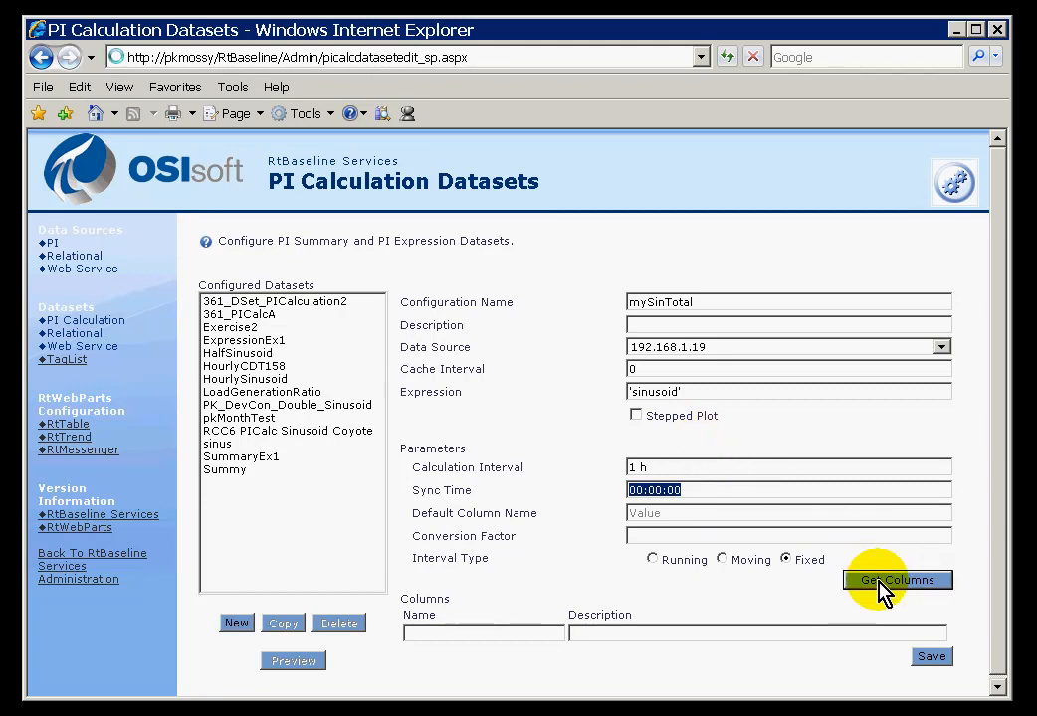
Retrieve the calculation's columns (Average, Maximum, Minimum, Total, ErrorCode) and review the list.
left_click(899, 581)
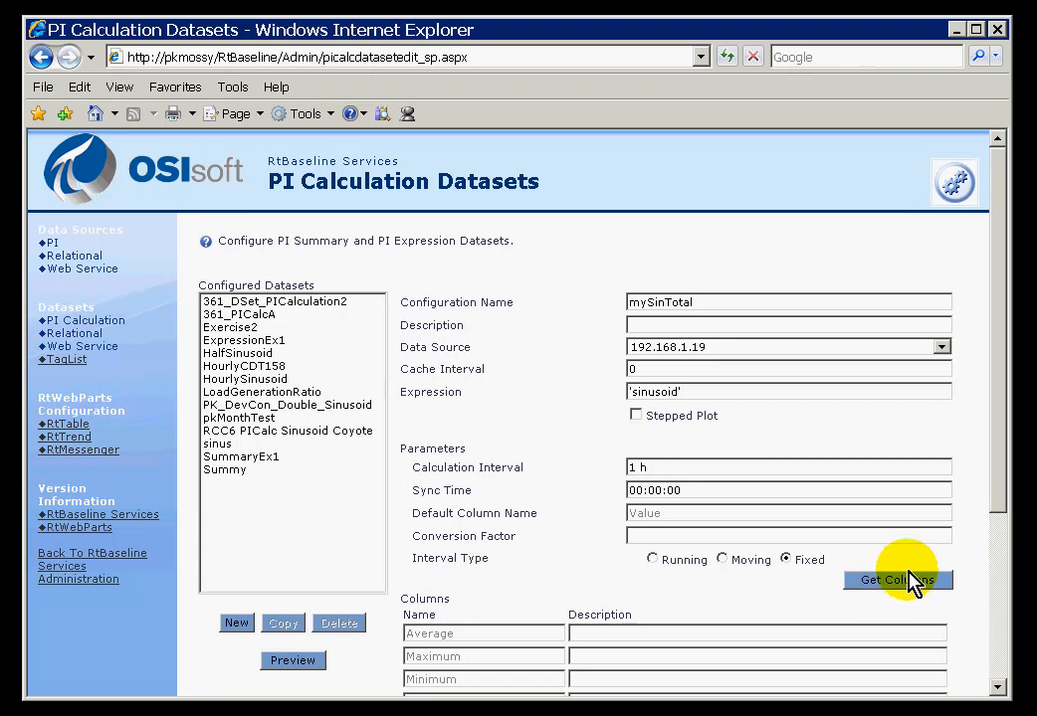
scroll("down", 3)
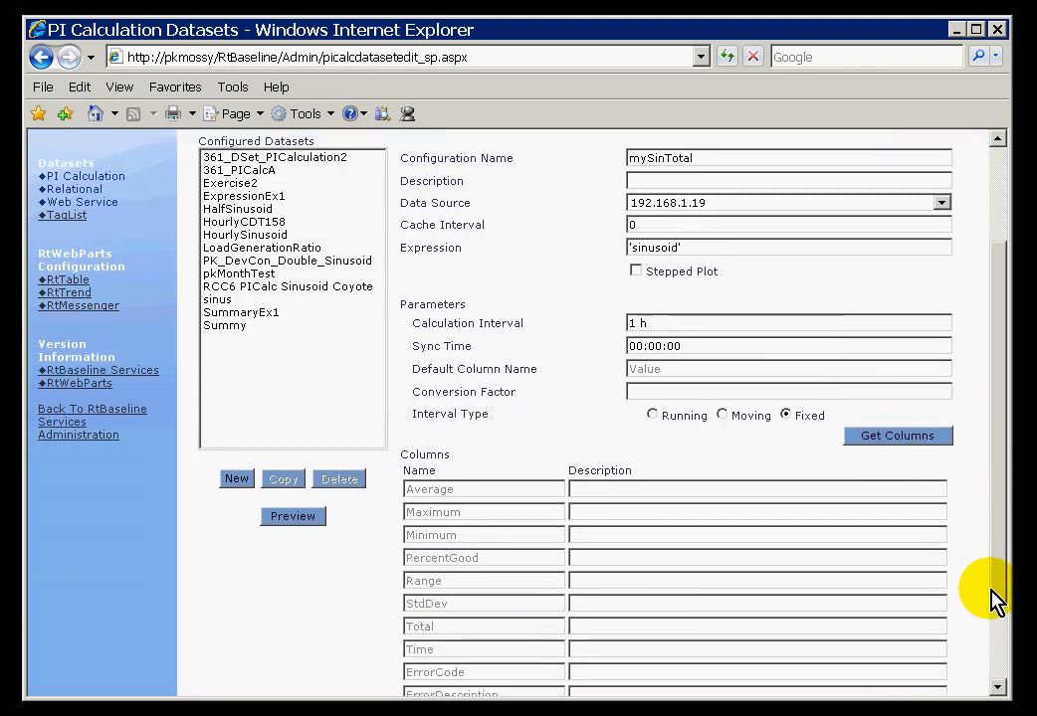
scroll("down", 3)
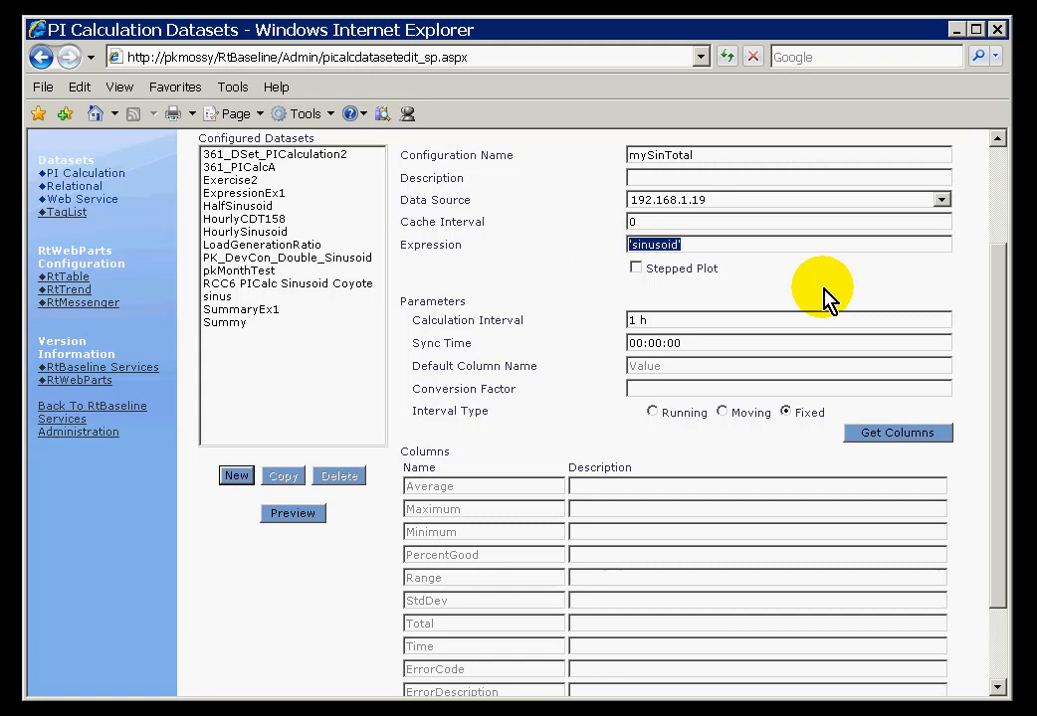
Extend the expression to 'sinusoid' / 'cdt158' and move down toward Save.
type("/")
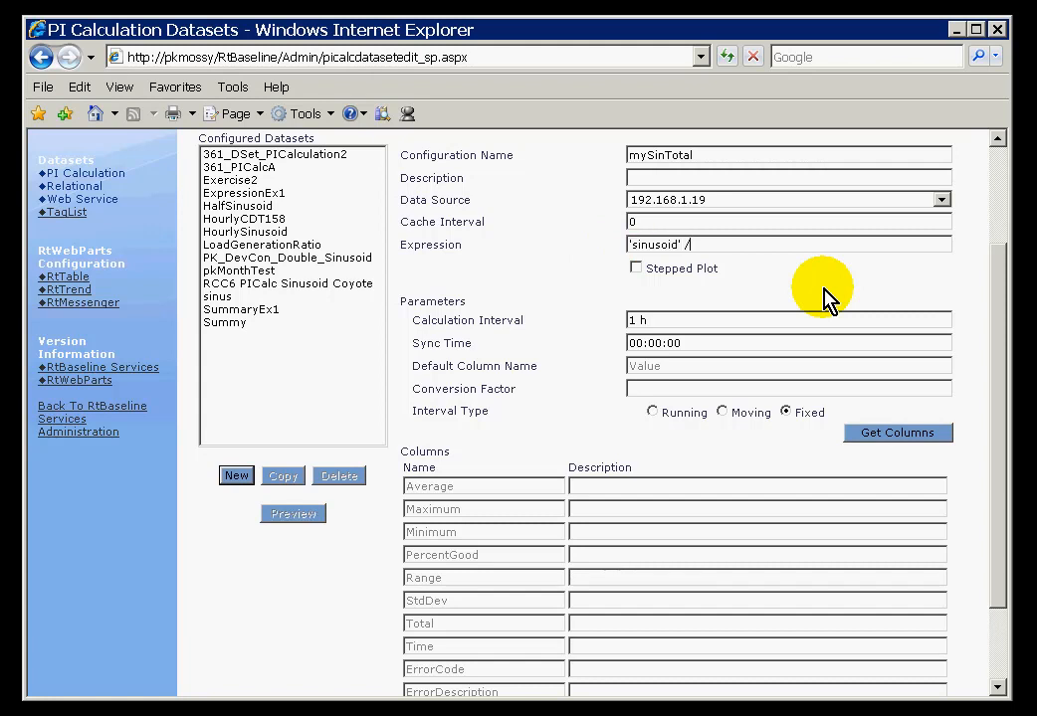
type("'cdt158")
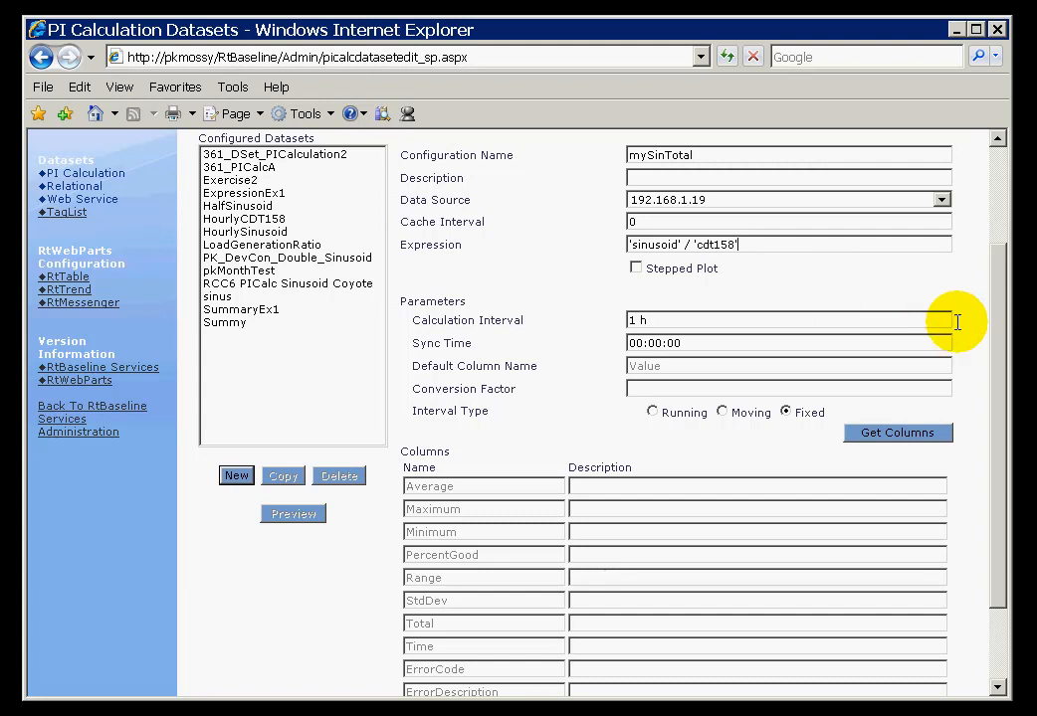
scroll("down", 3)
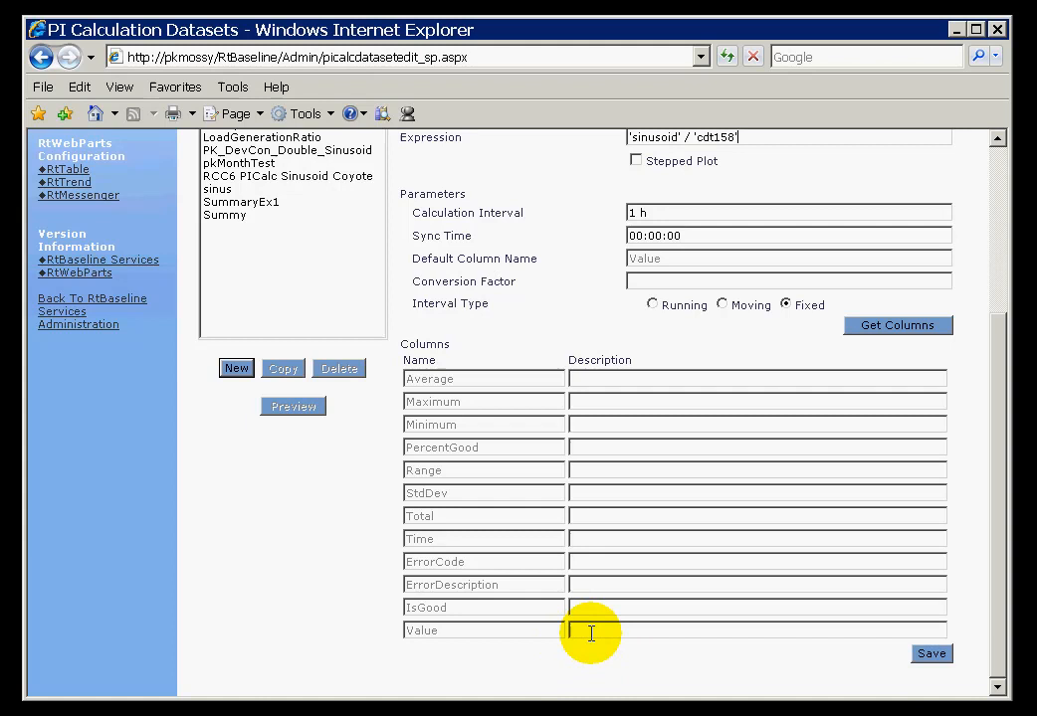
mouse_move(616, 555)
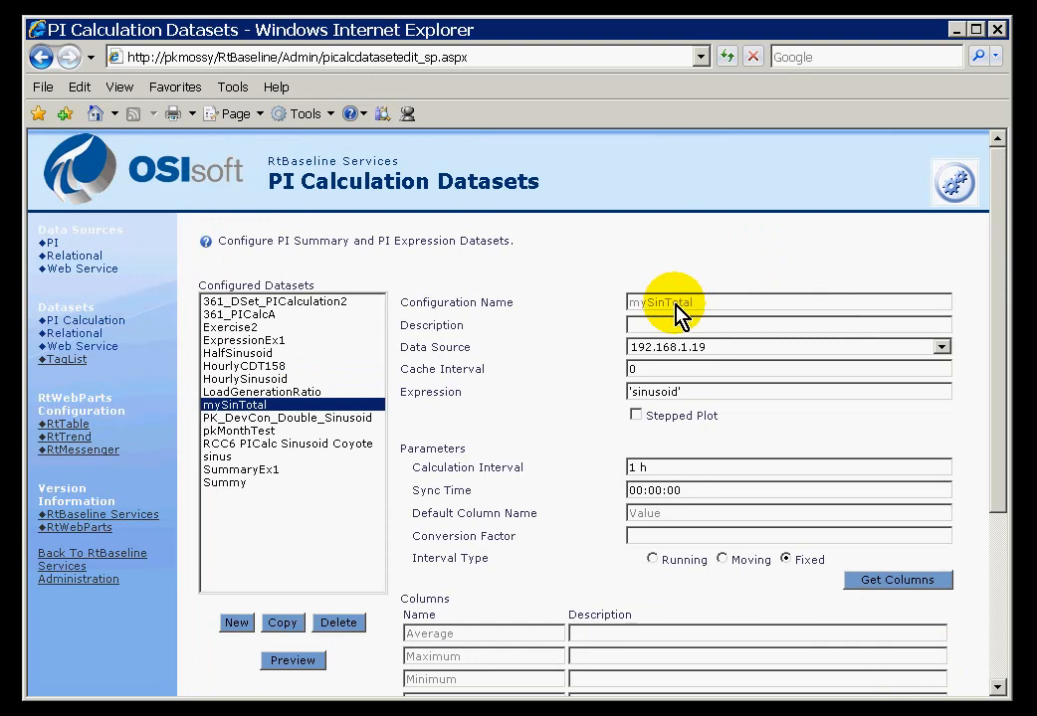
mouse_move(167, 91)
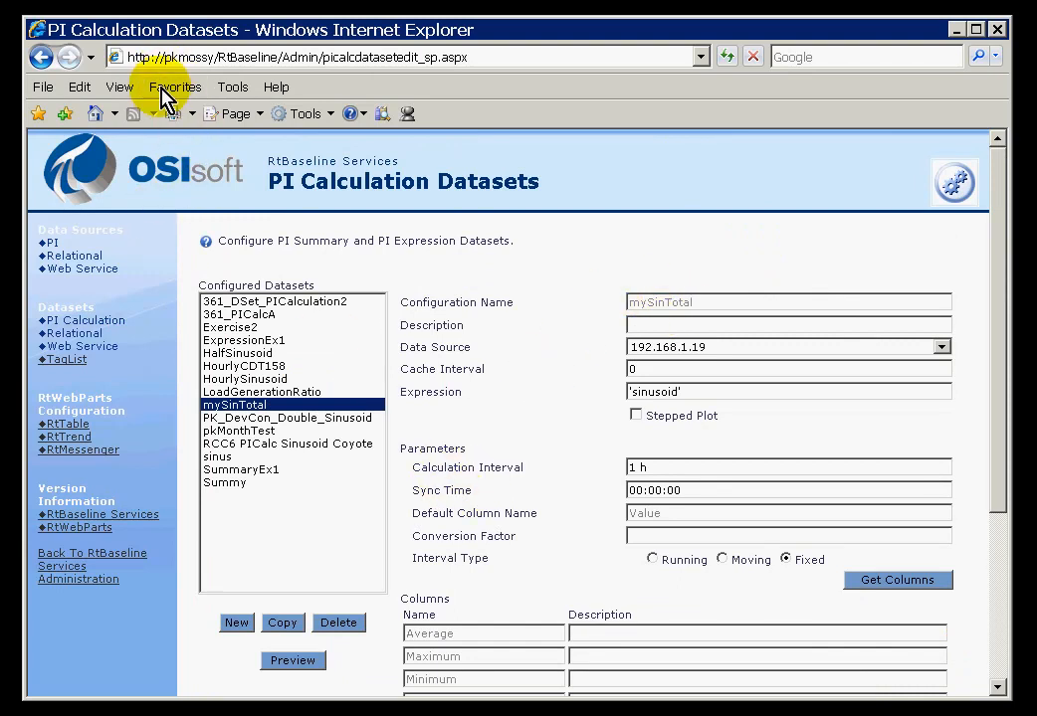
Go to myTemp_WebPartPage from the browser's Favorites list.
left_click(175, 88)
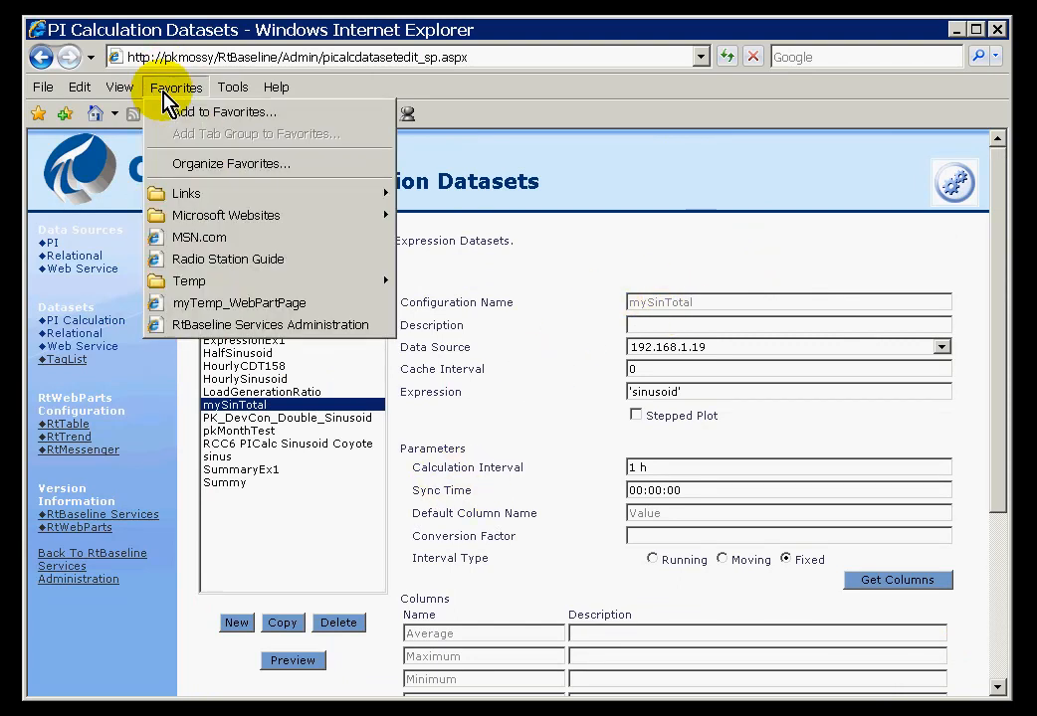
mouse_move(209, 163)
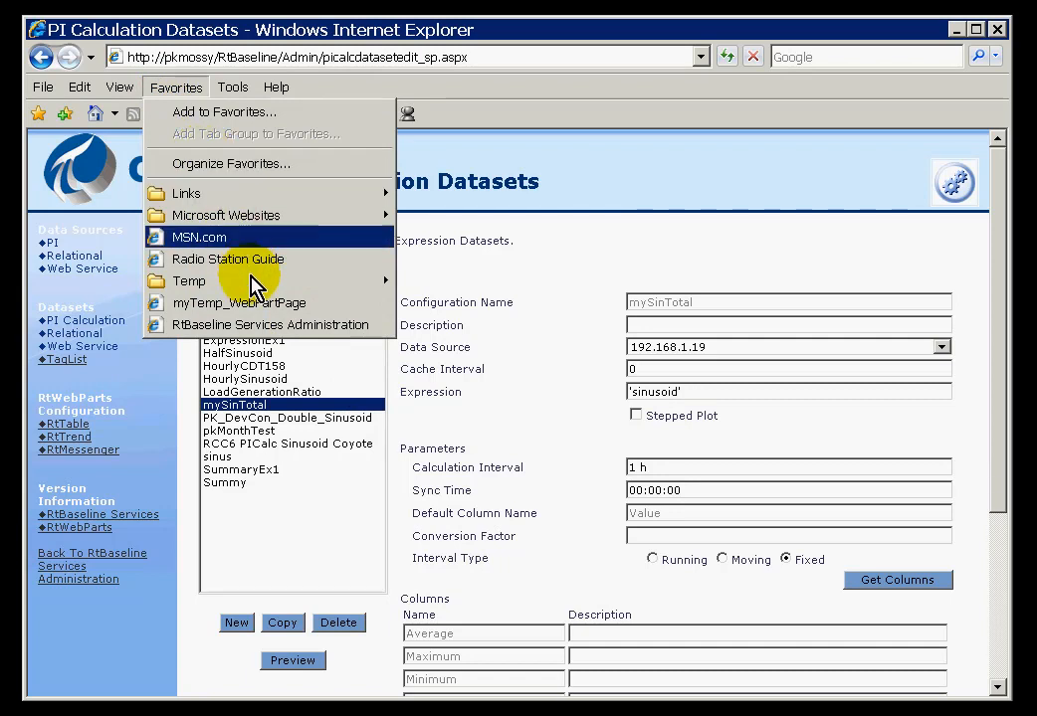
mouse_move(237, 324)
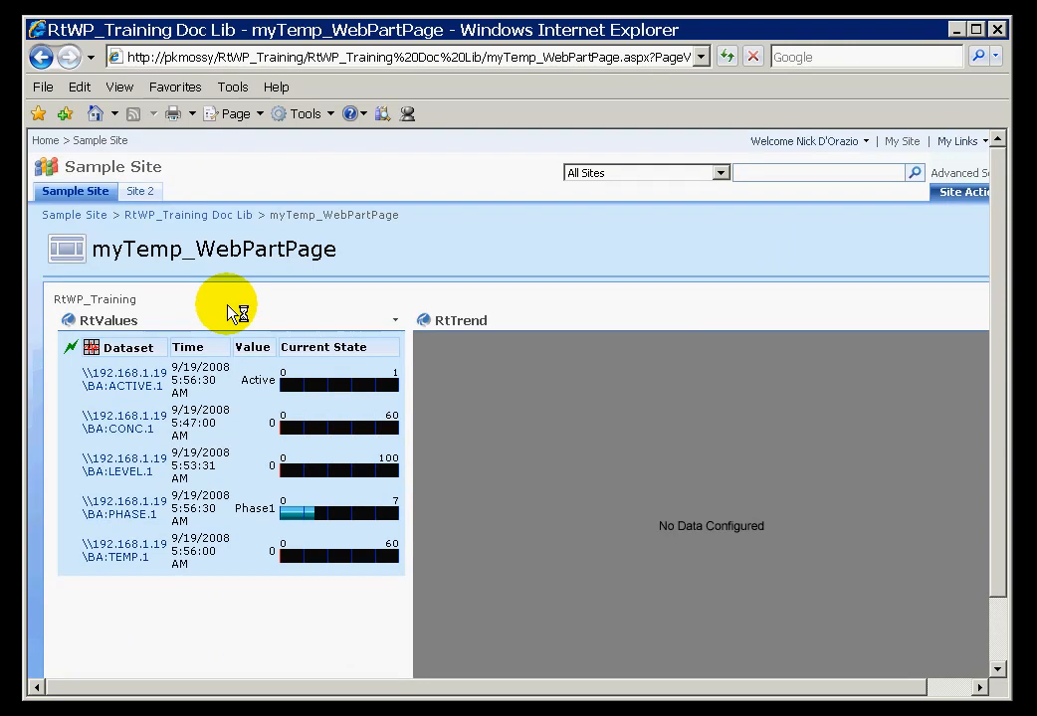
mouse_move(926, 211)
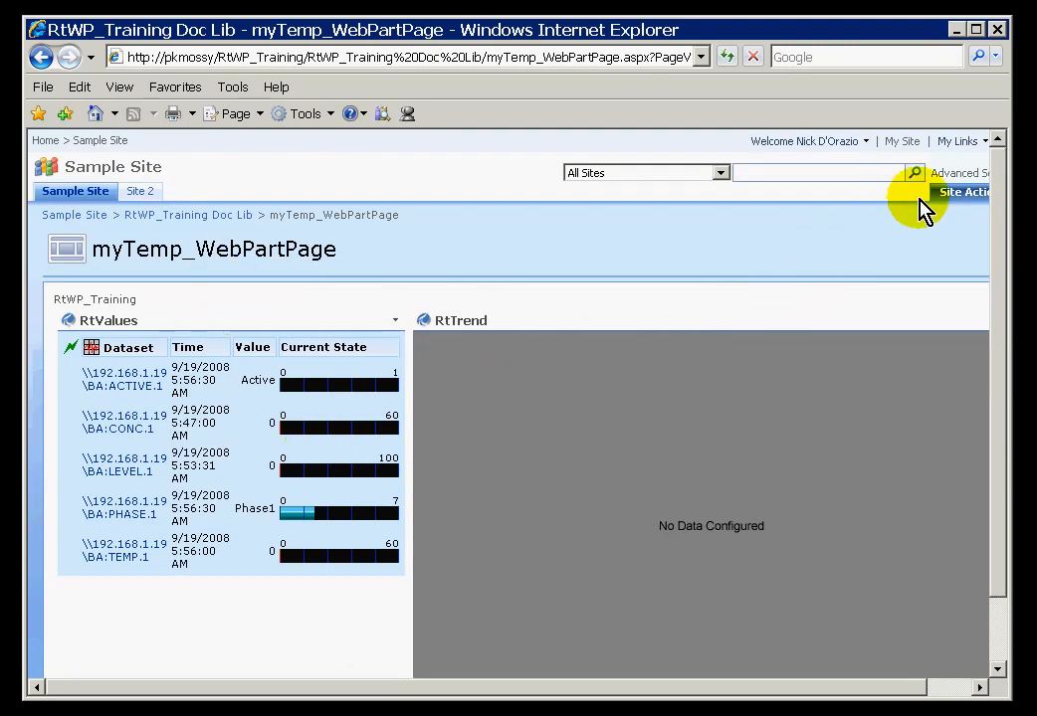
mouse_move(963, 199)
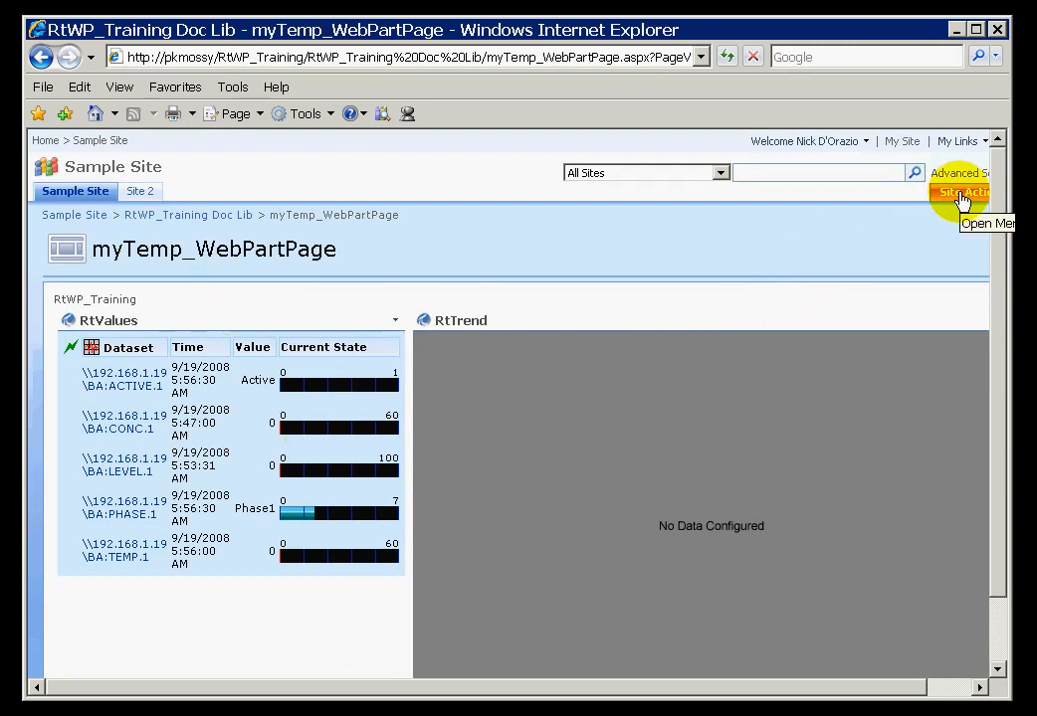
Edit the page and add an RtTable web part to the Header zone.
left_click(971, 191)
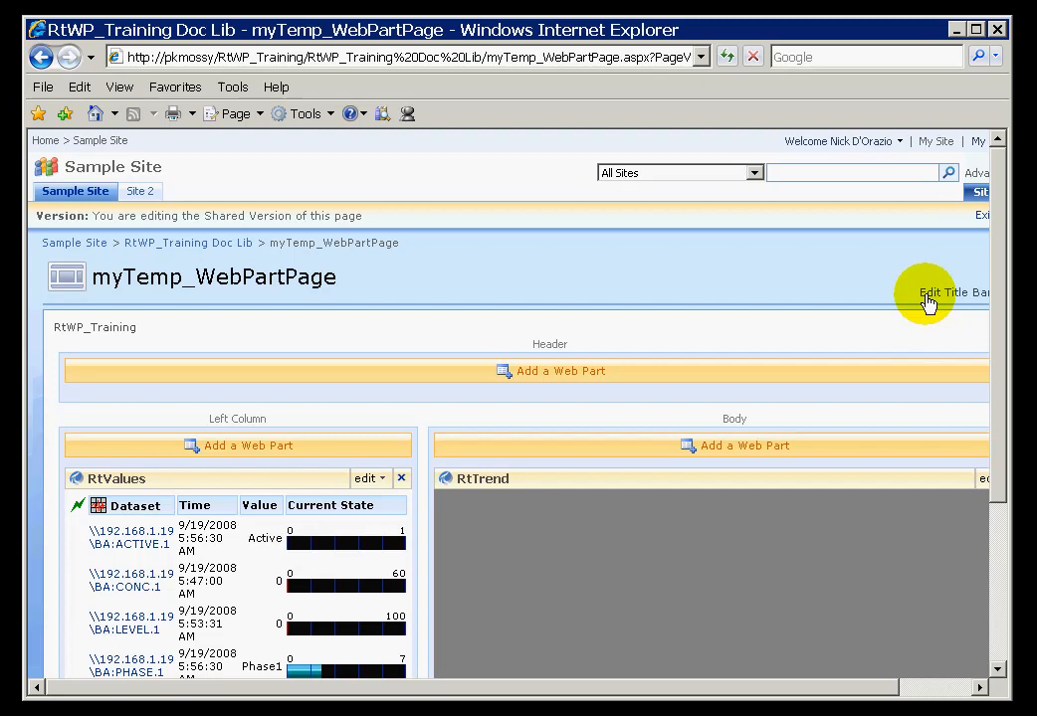
mouse_move(561, 372)
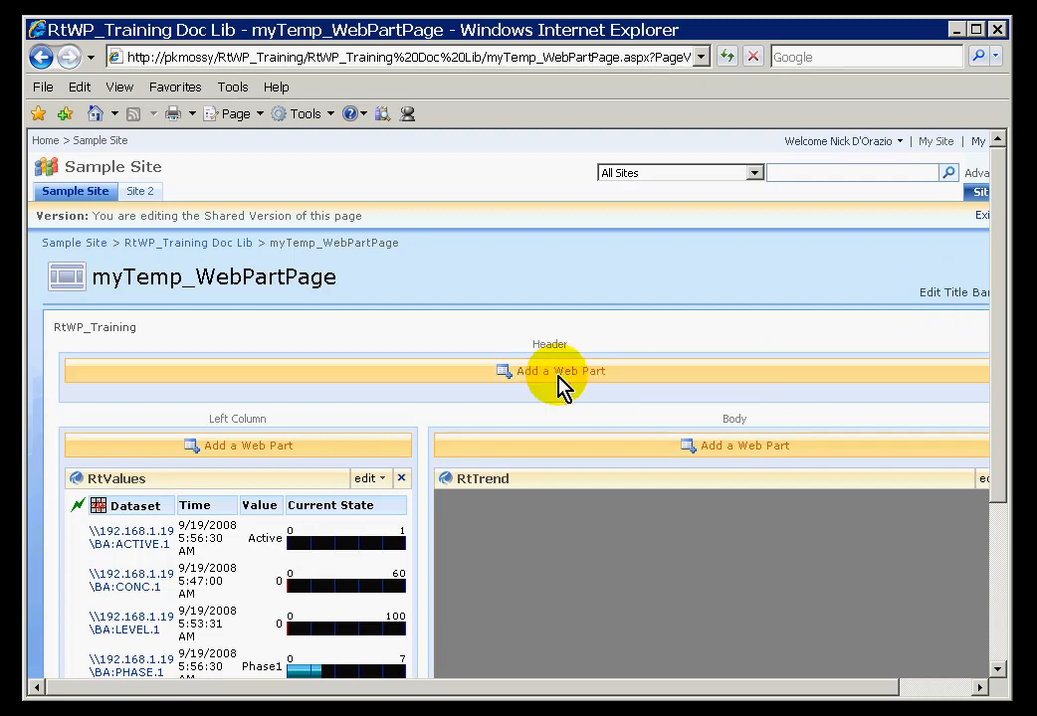
left_click(559, 372)
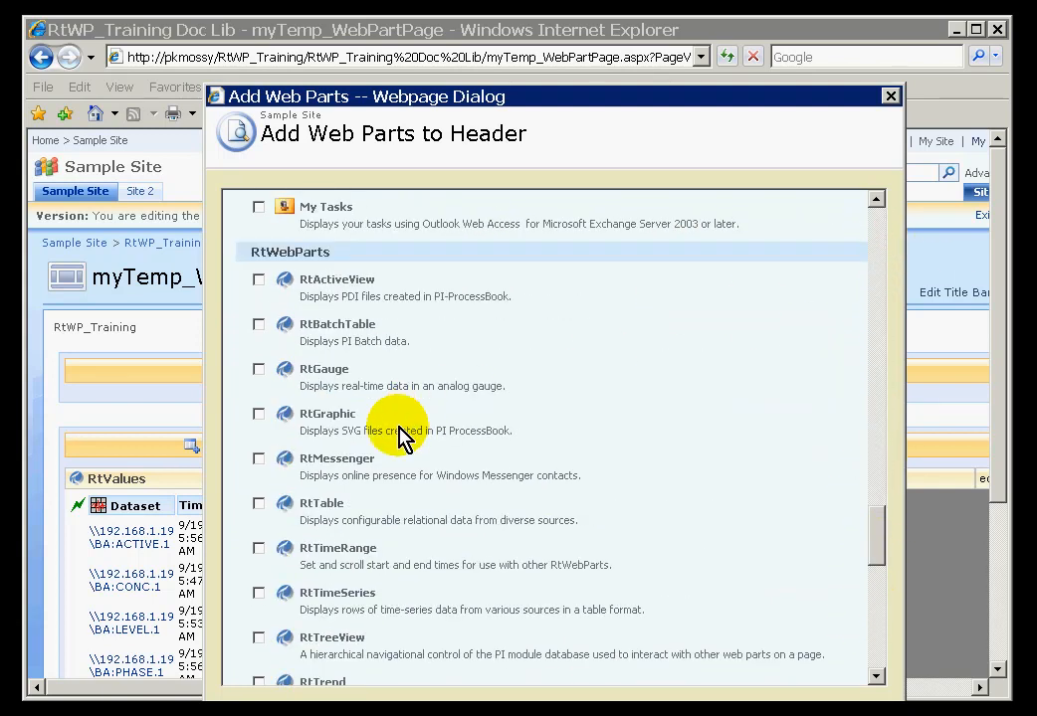
left_click(259, 501)
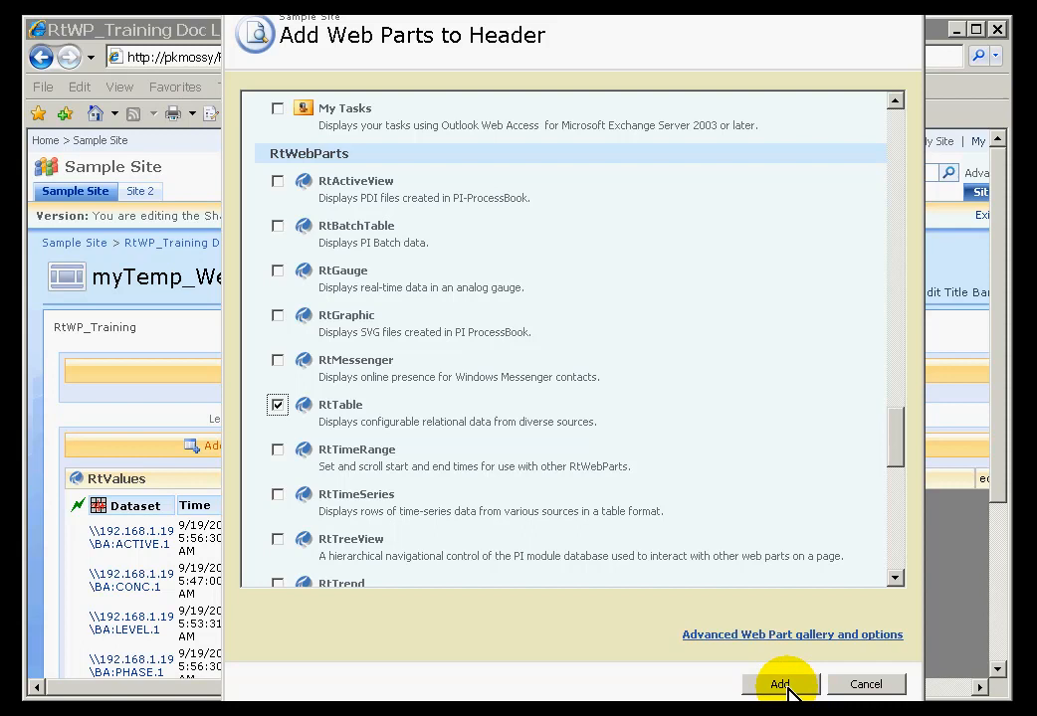
left_click(782, 684)
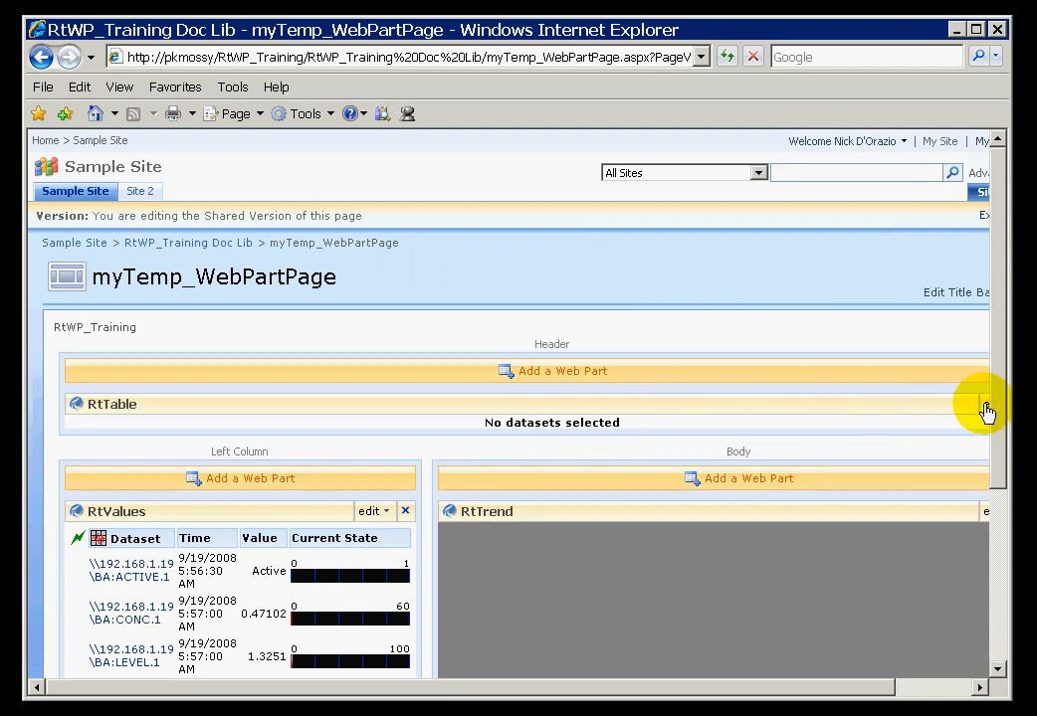
In the RtTable settings, select mySinTotal from the Datasets list as its data source.
left_click(983, 410)
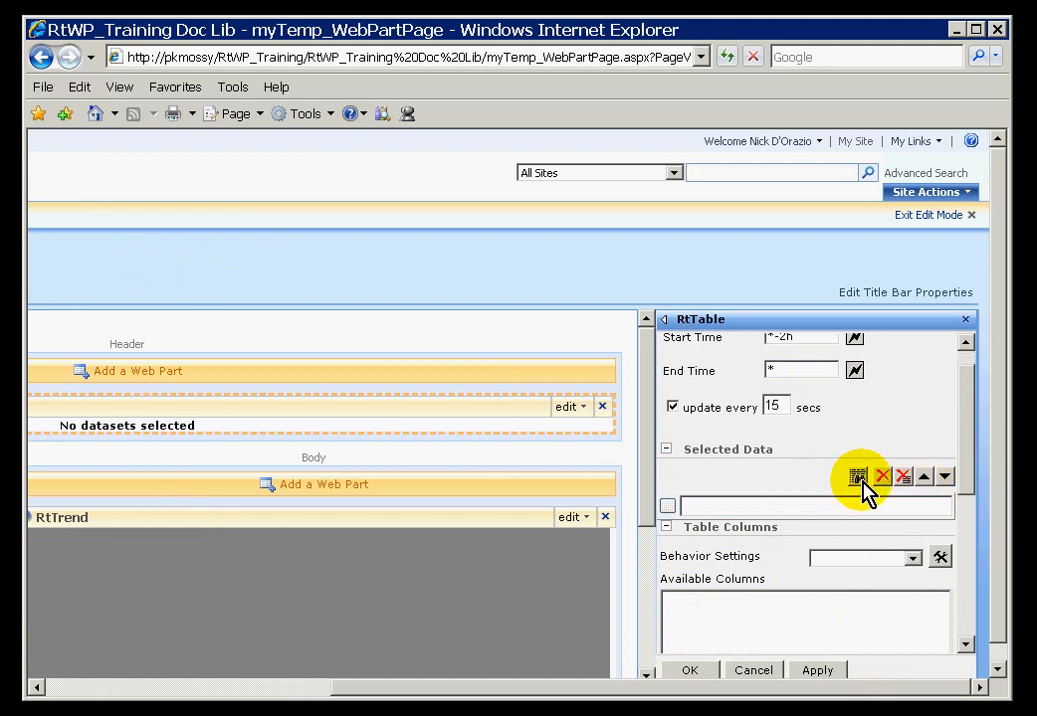
mouse_move(859, 477)
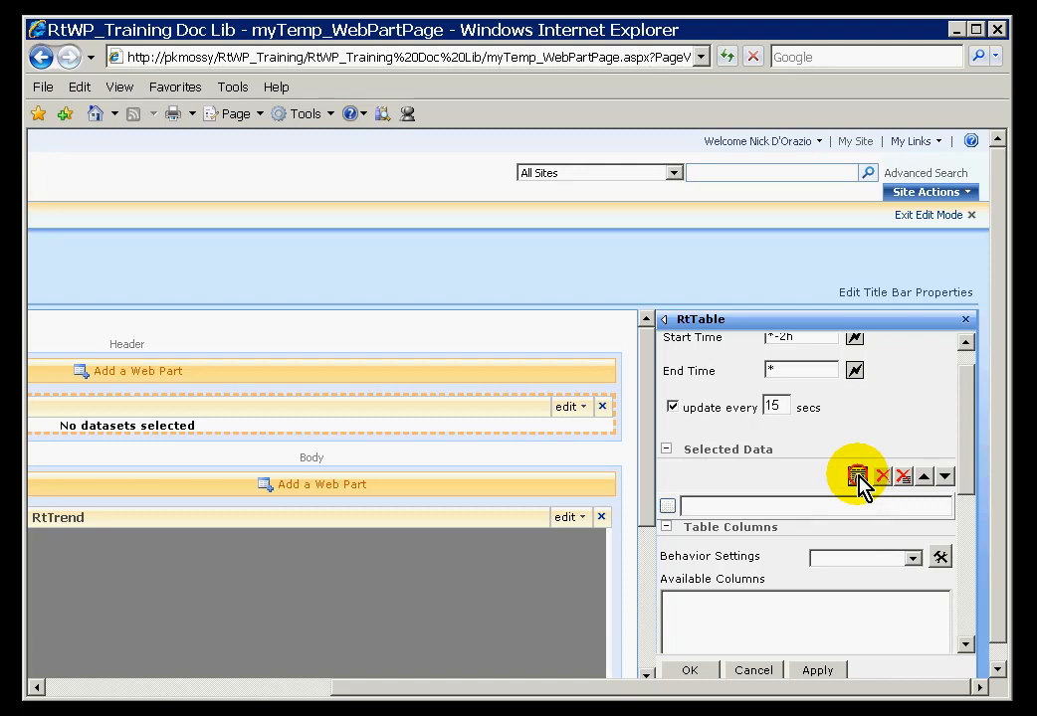
left_click(855, 477)
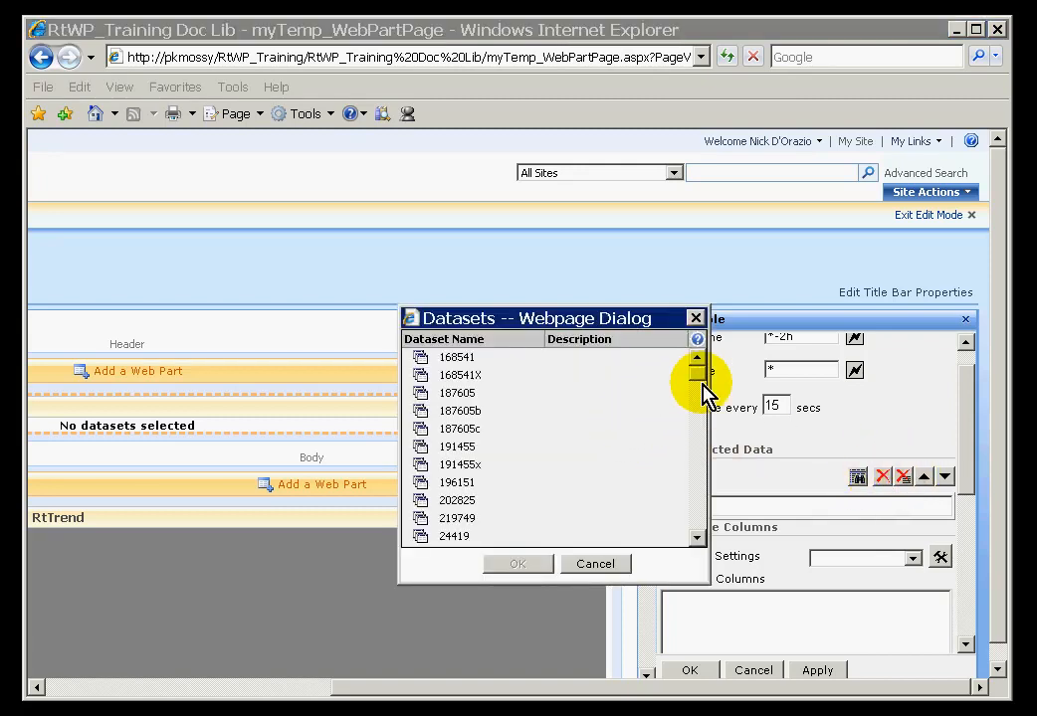
mouse_move(693, 388)
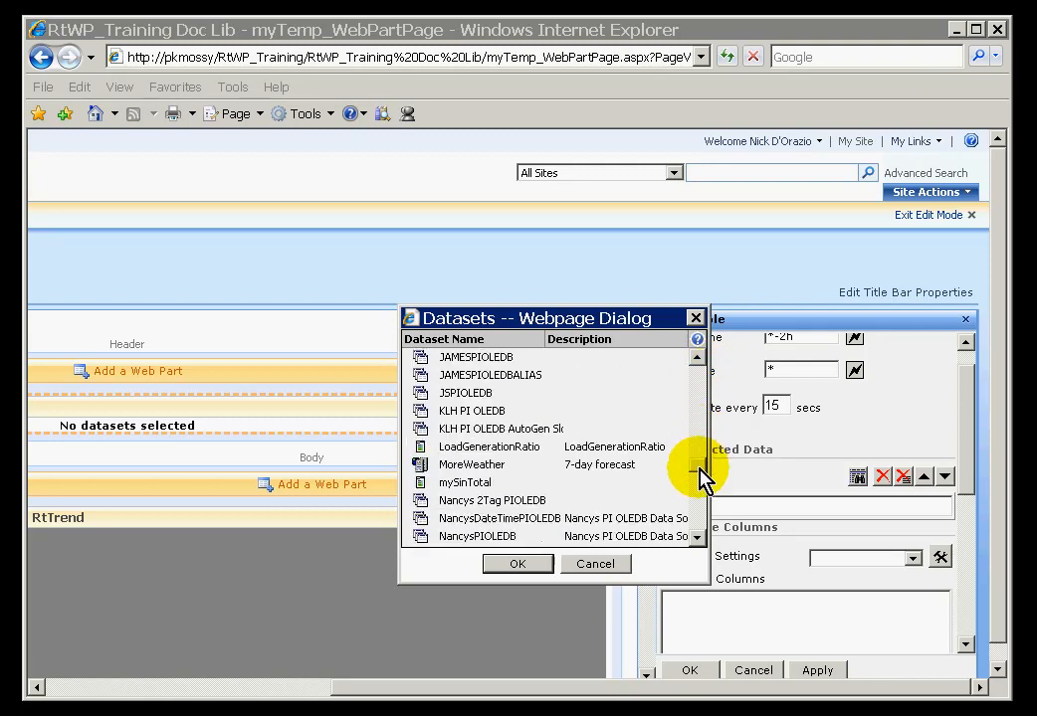
scroll("down", 3)
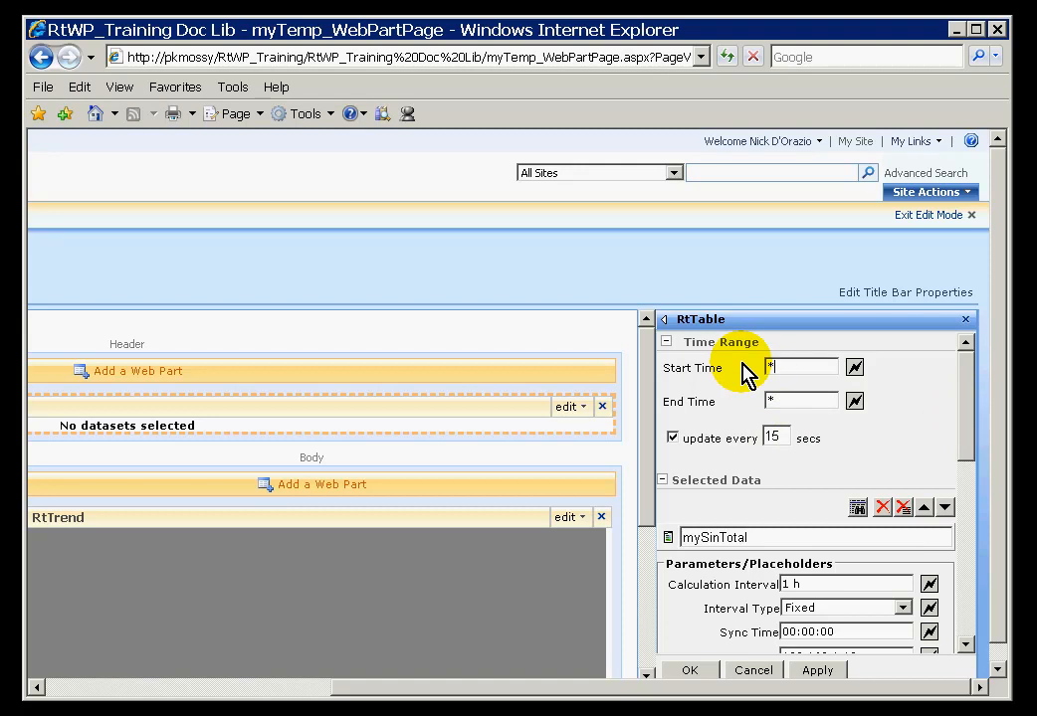
Set the RtTable start time to 3h and move to the Table Columns section.
type("3h")
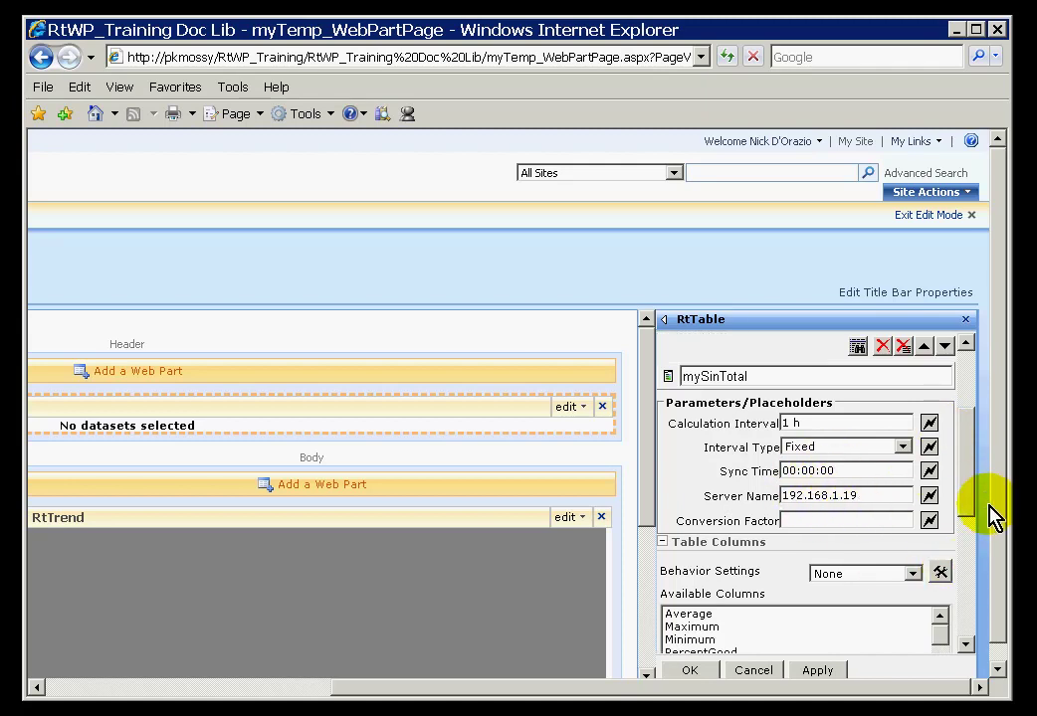
scroll("down", 3)
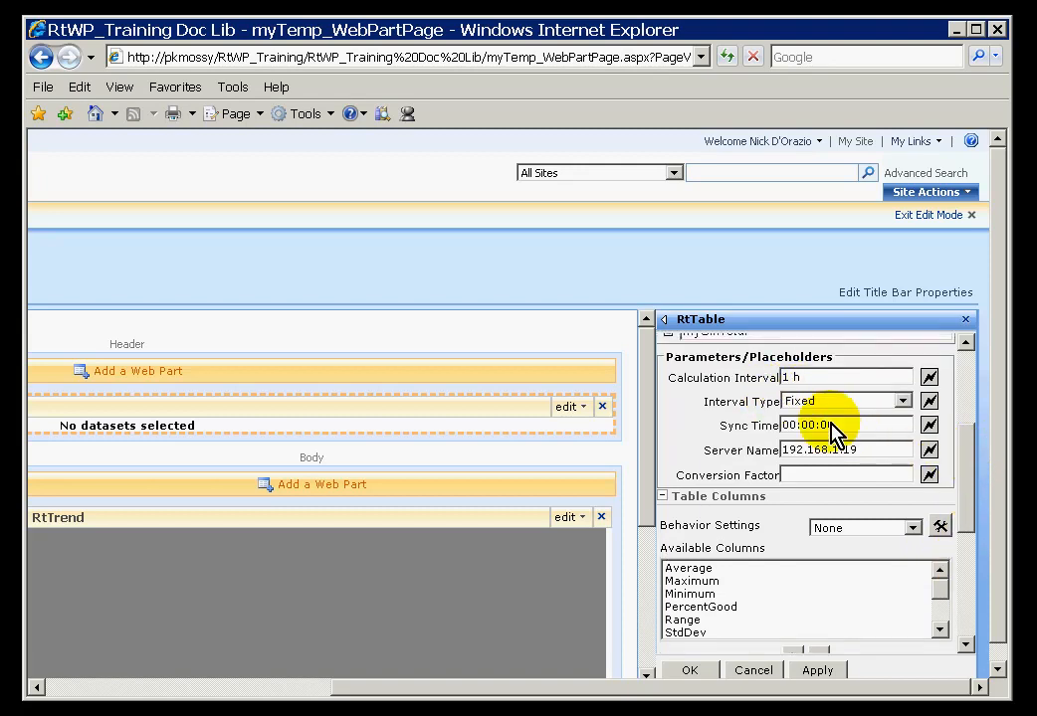
scroll("down", 3)
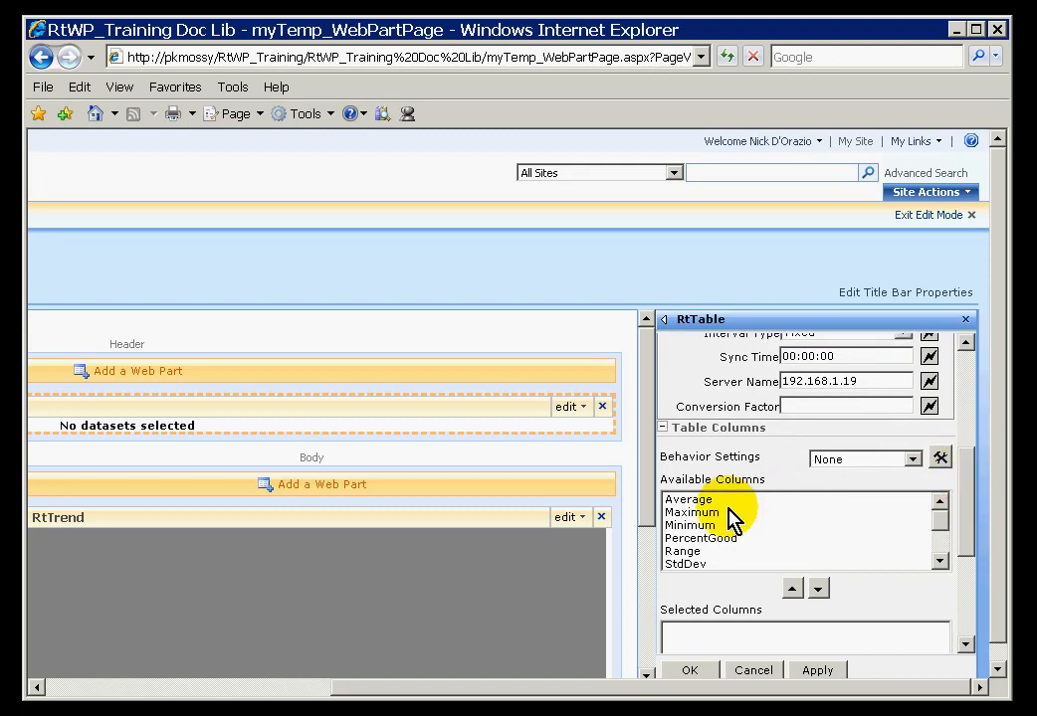
Add the Total column to the table's selected columns.
left_click(688, 497)
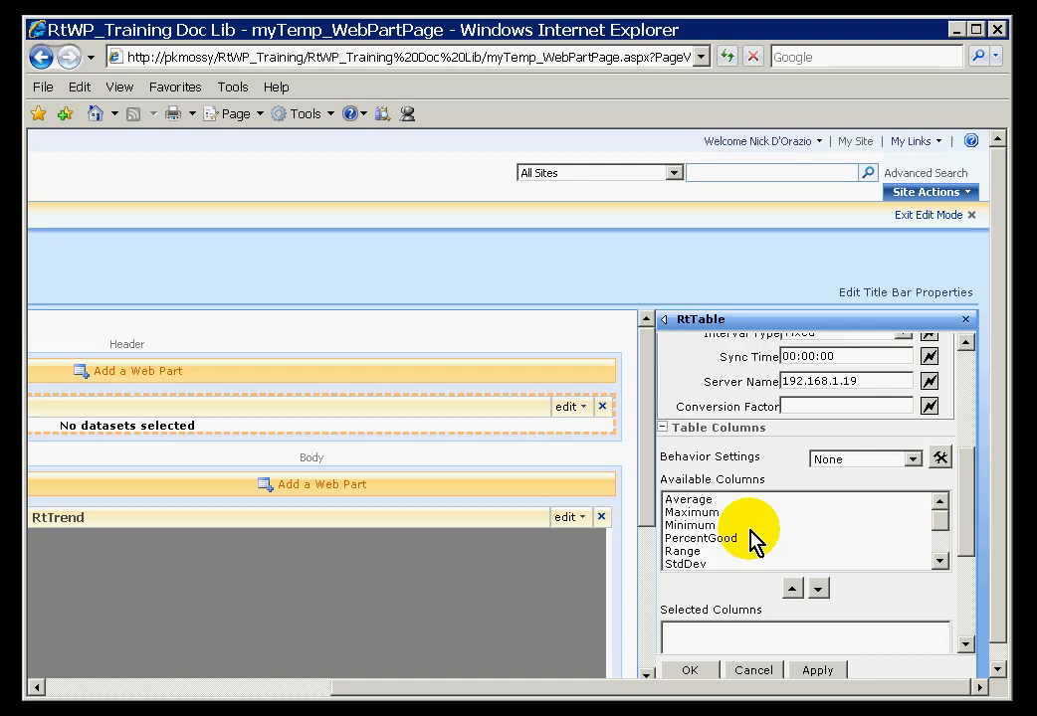
scroll("down", 3)
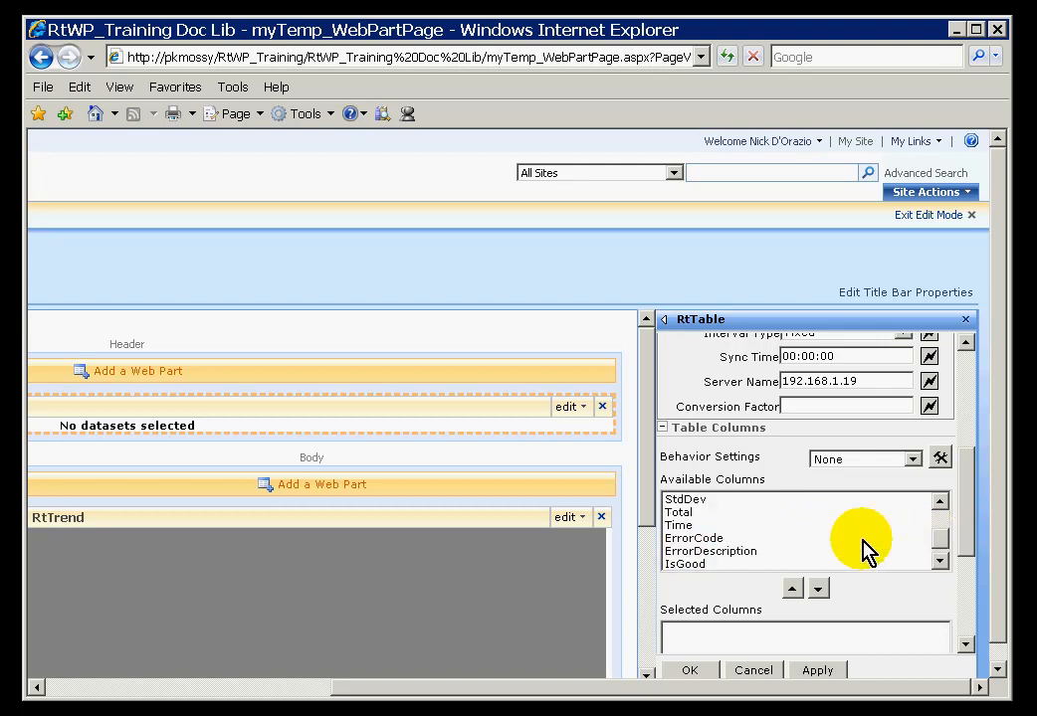
left_click(677, 513)
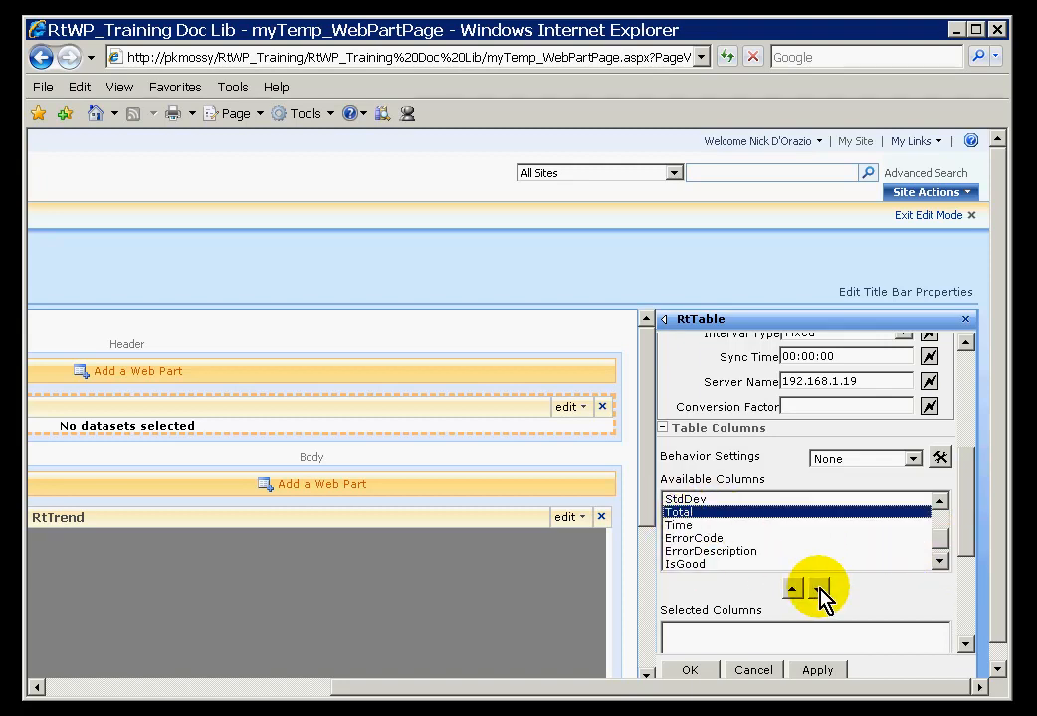
left_click(815, 587)
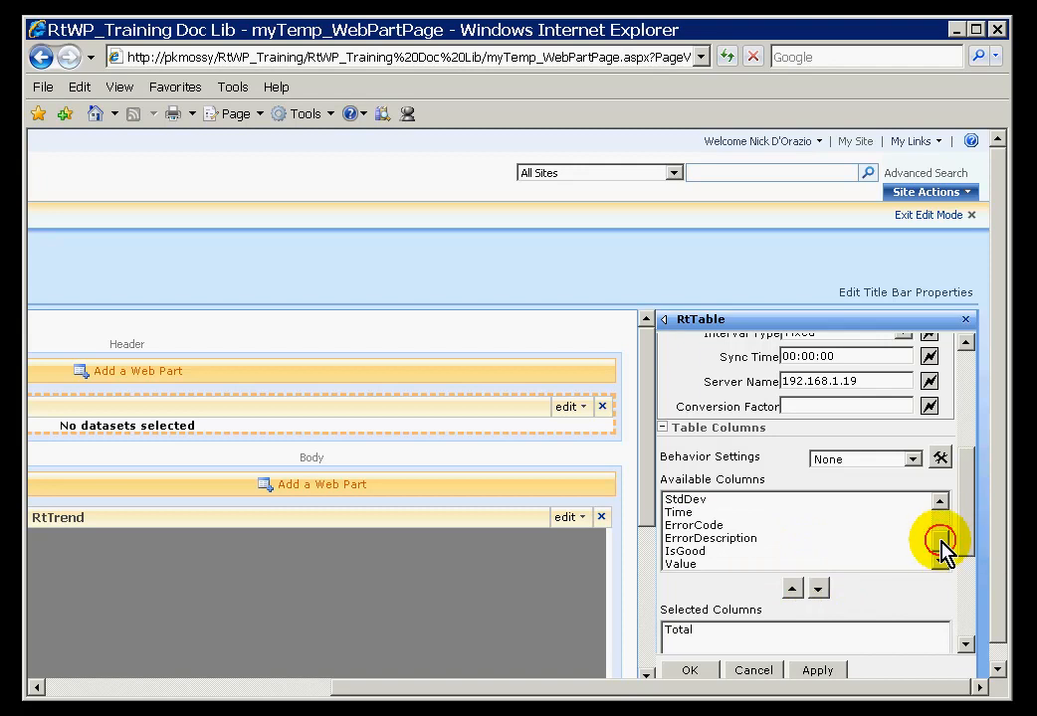
left_click(937, 565)
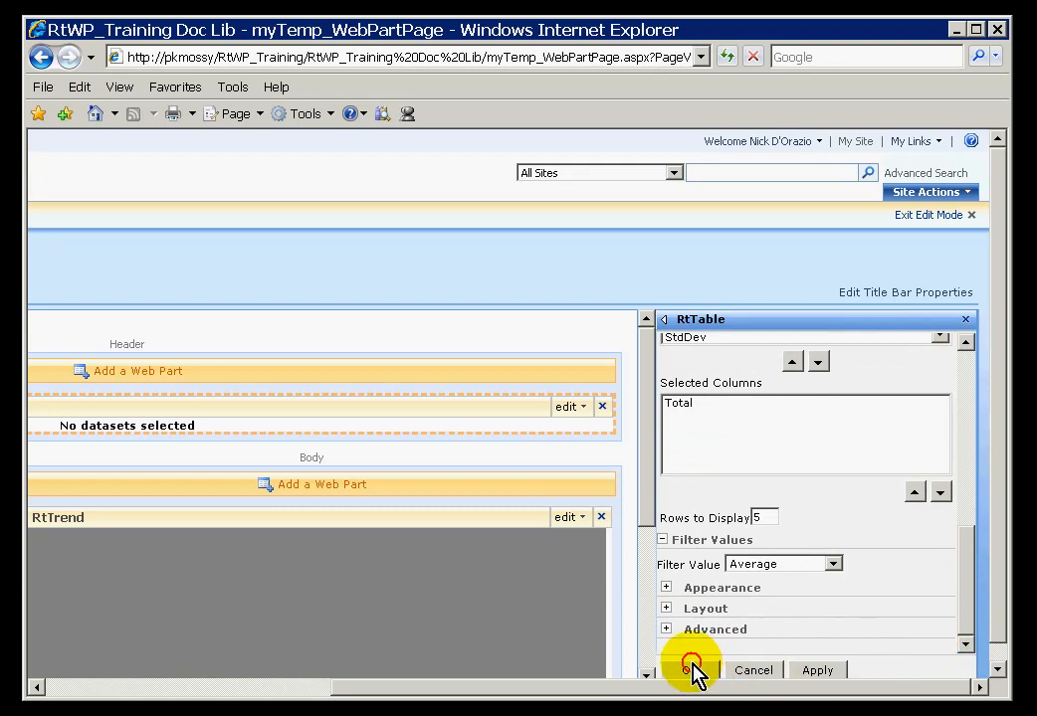
Apply the RtTable settings so the page's table shows the Total column.
left_click(692, 668)
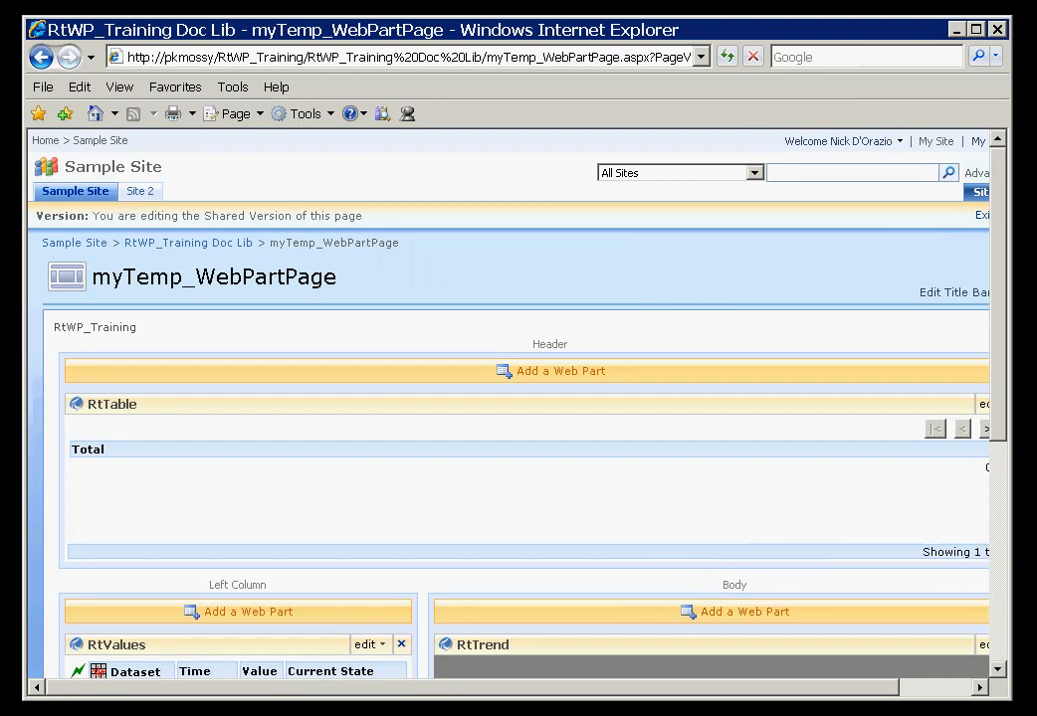
mouse_move(995, 238)
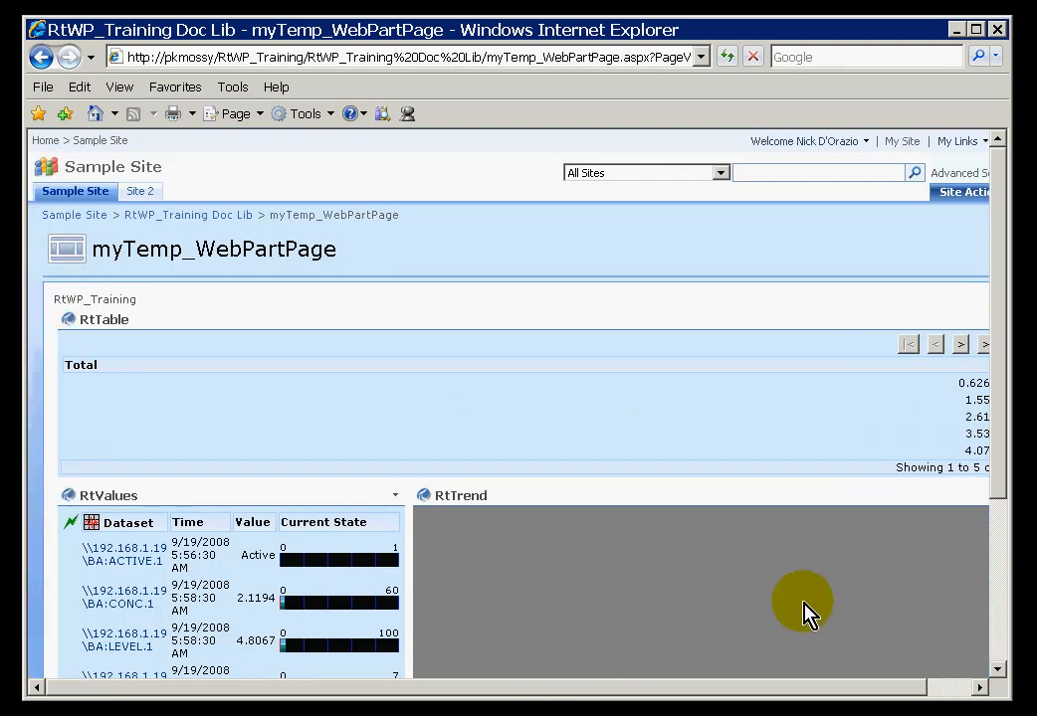
Move Time from Available Columns into the table's selected columns and confirm.
scroll("right", 3)
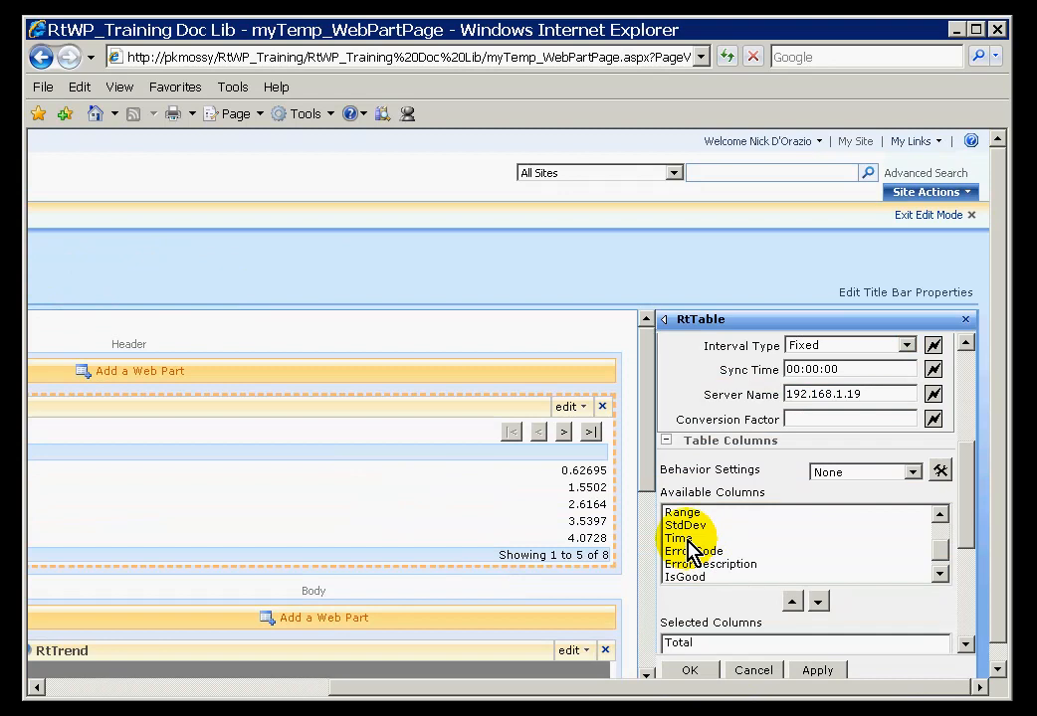
left_click(678, 537)
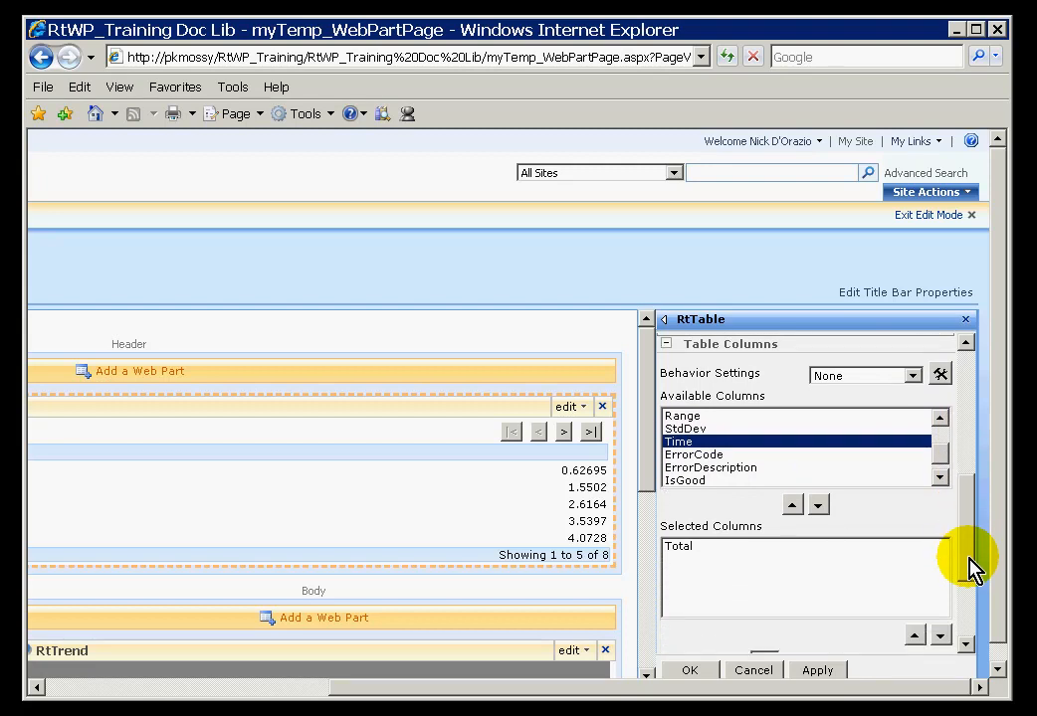
left_click(818, 505)
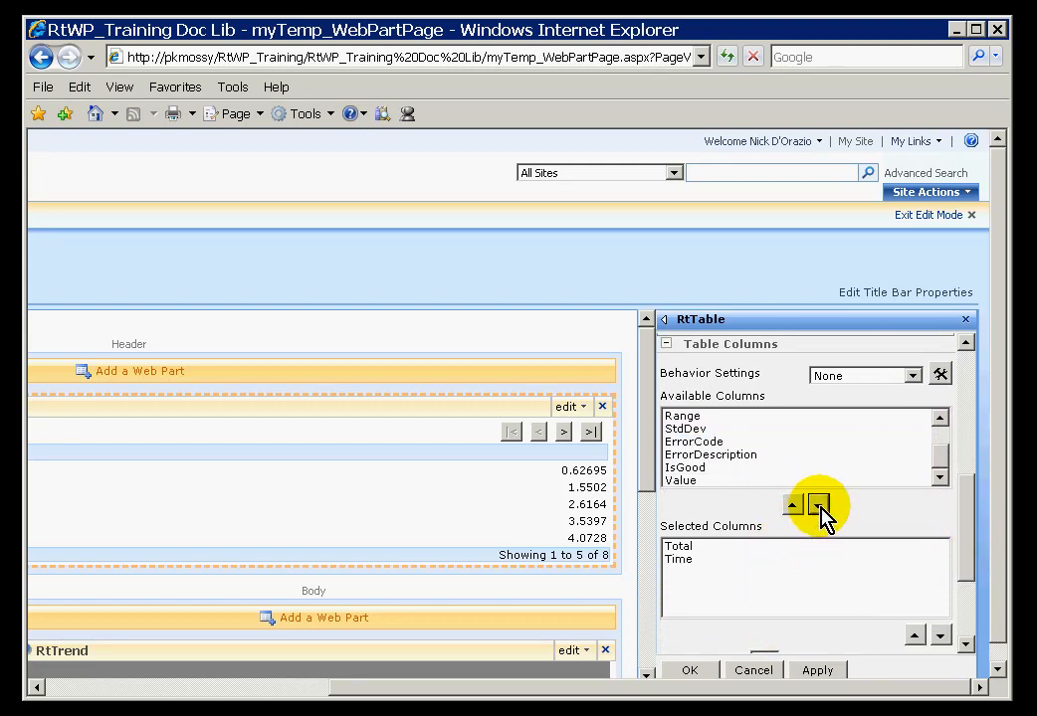
left_click(677, 561)
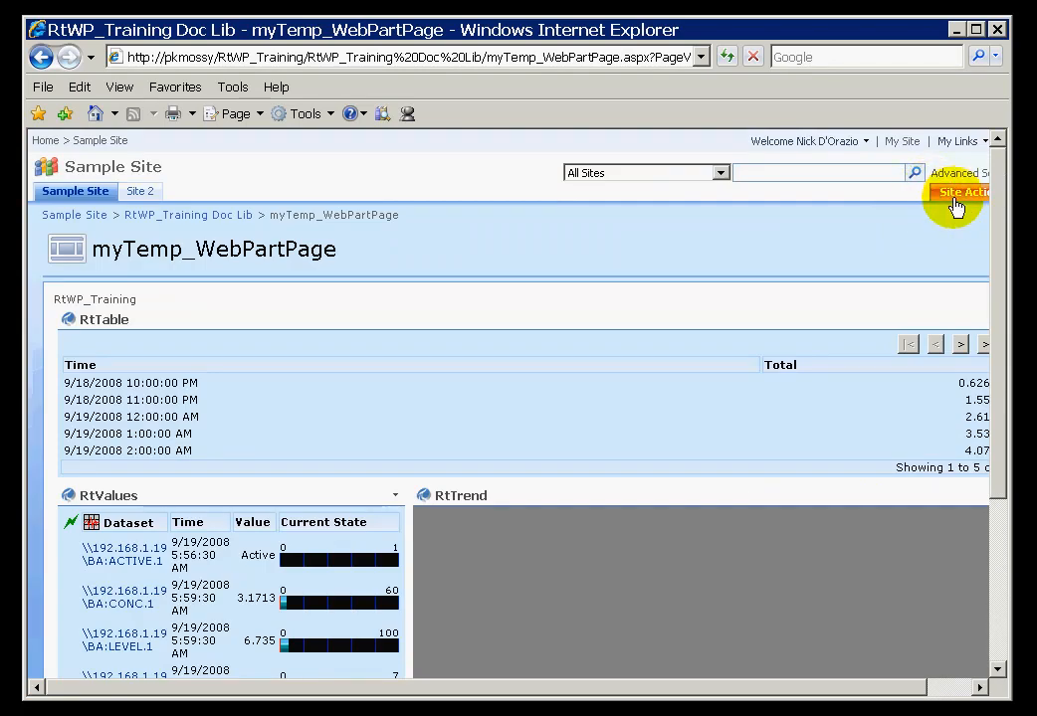
mouse_move(495, 565)
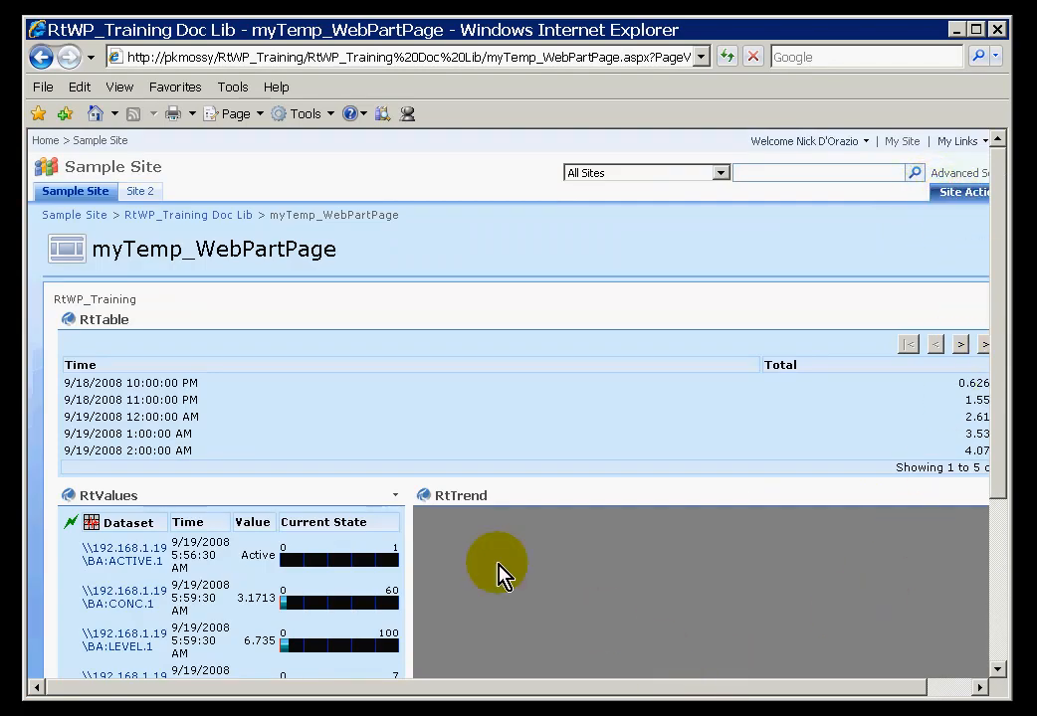
mouse_move(695, 687)
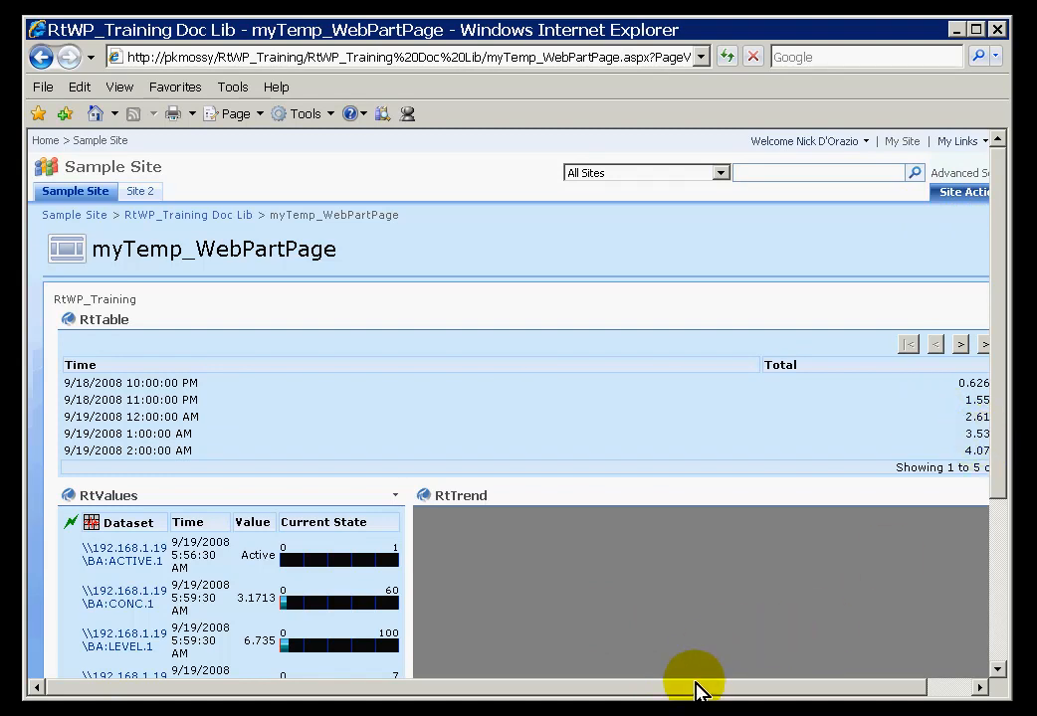